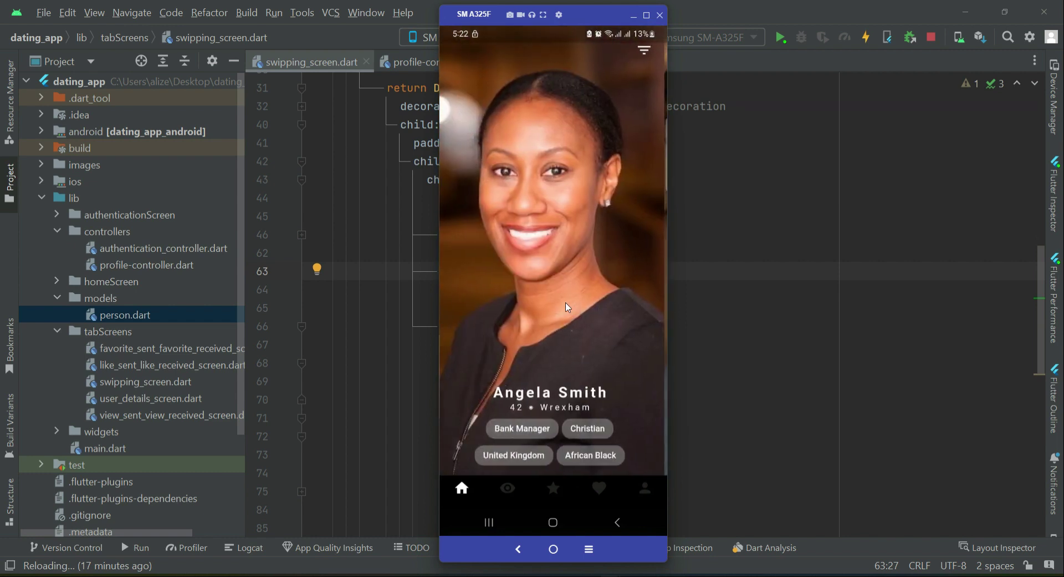
Swipe the current profile card up in the mirrored app to show the next person.
{"action": "left_click_drag", "start_coordinate": [550, 272], "coordinate": [550, 136]}
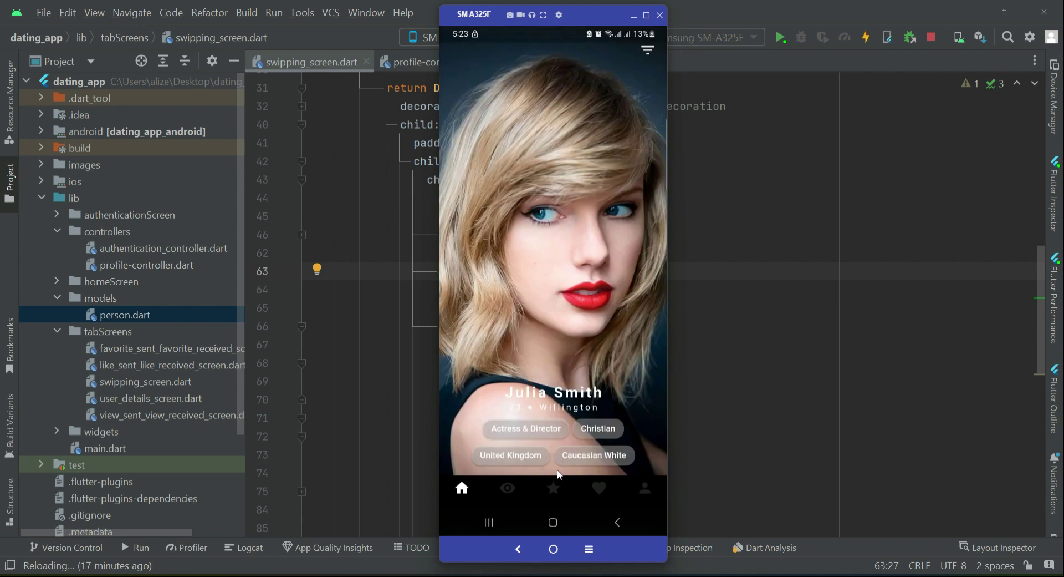
Fold the GestureDetector user data block and add an '//image buttons' comment after the SizedBox.
{"action": "left_click", "coordinate": [658, 14]}
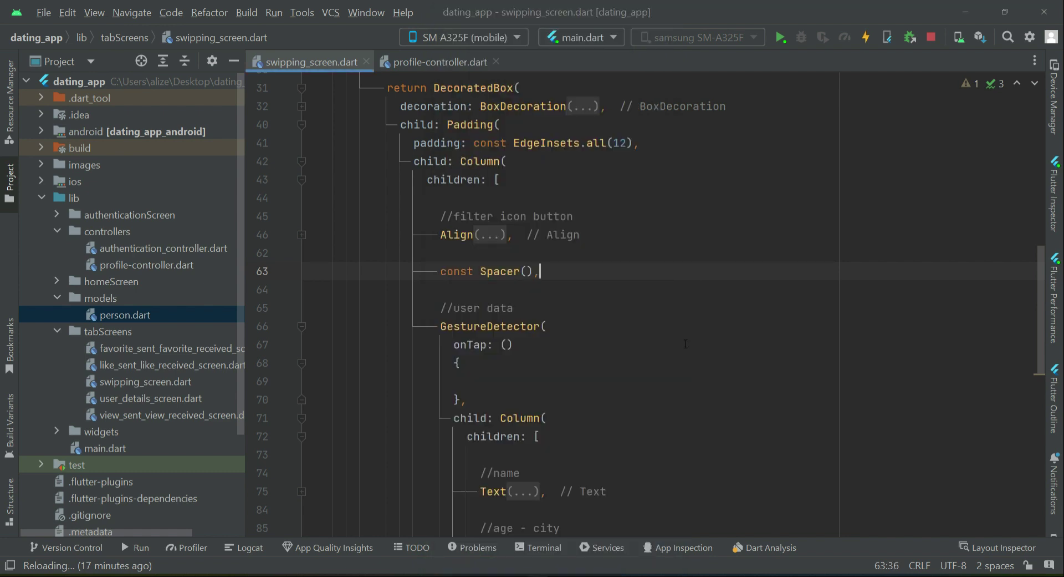
{"action": "scroll", "scroll_direction": "down", "scroll_amount": 3}
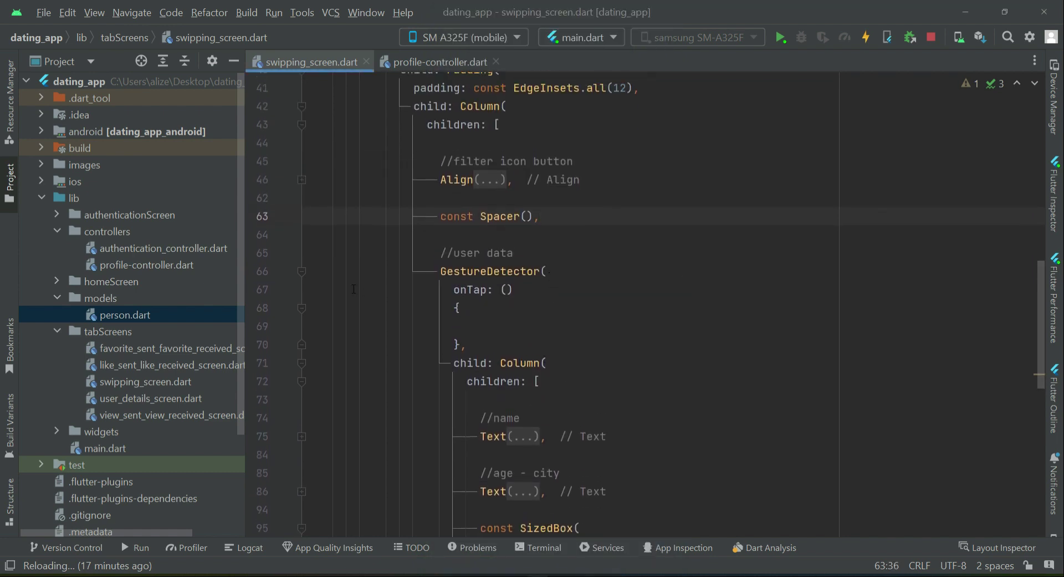
{"action": "left_click", "coordinate": [301, 271]}
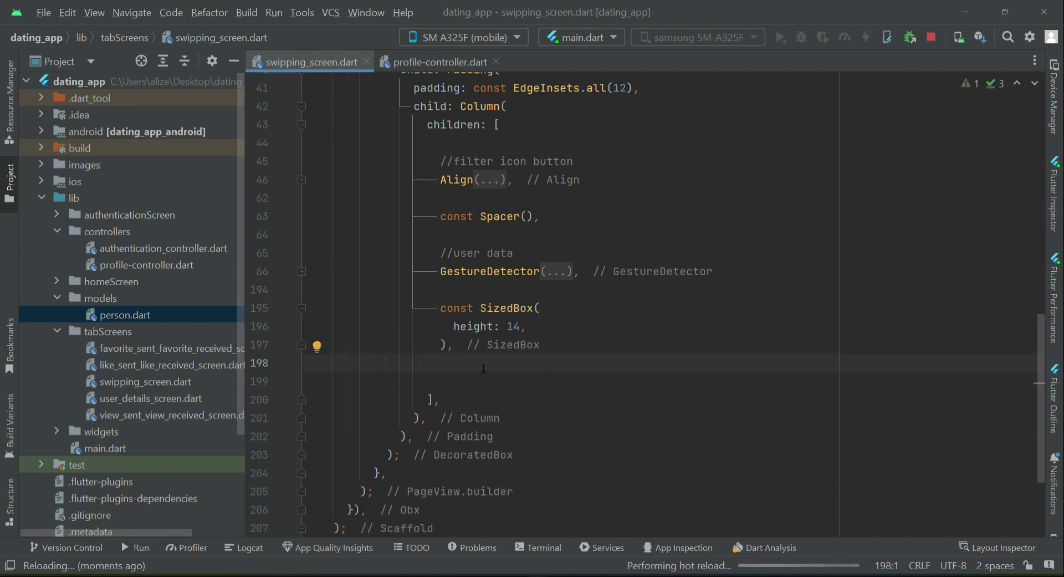
{"action": "key", "text": "enter"}
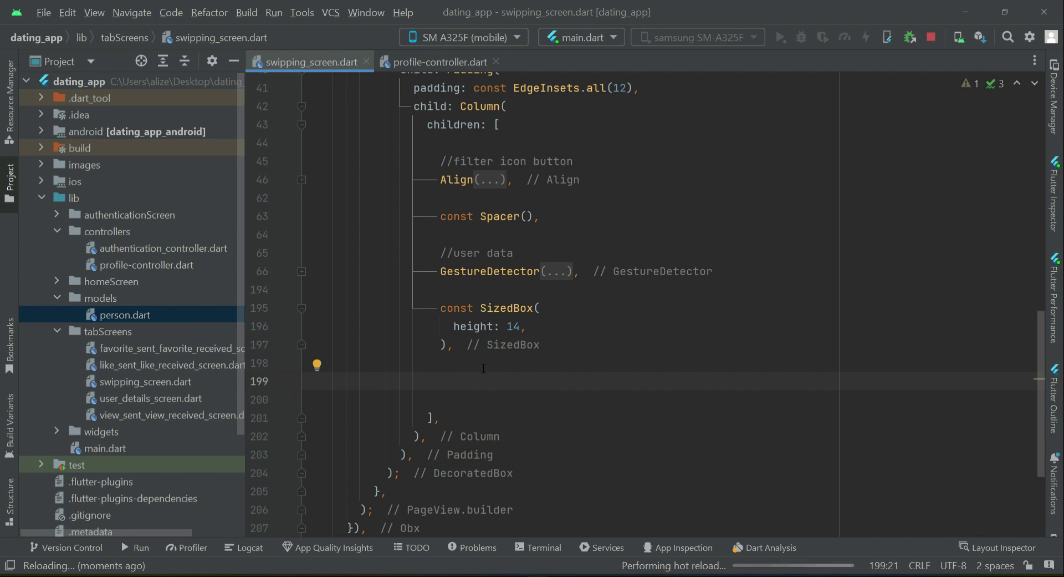
{"action": "type", "text": "//buttons"}
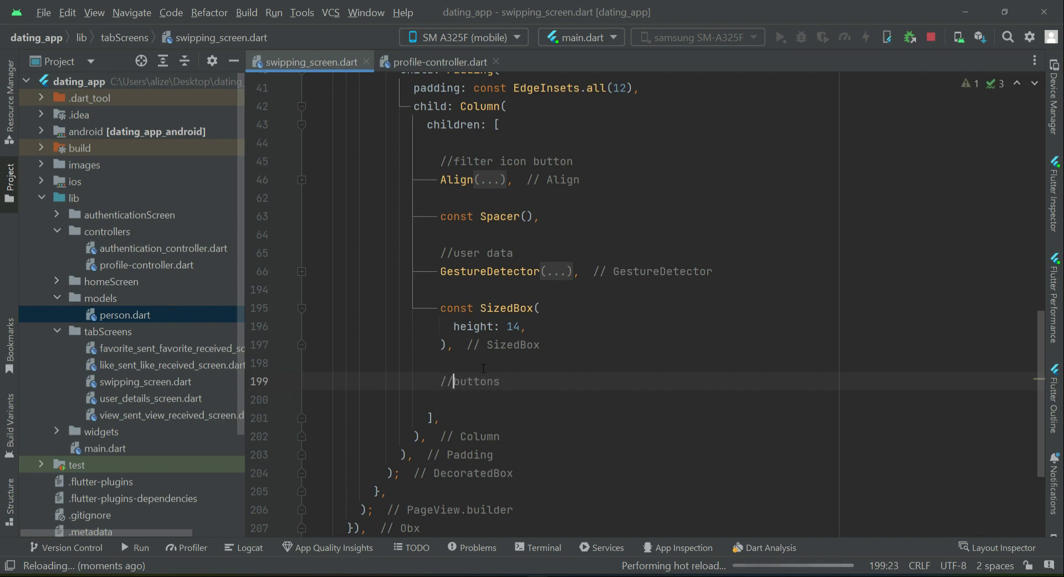
{"action": "type", "text": "image"}
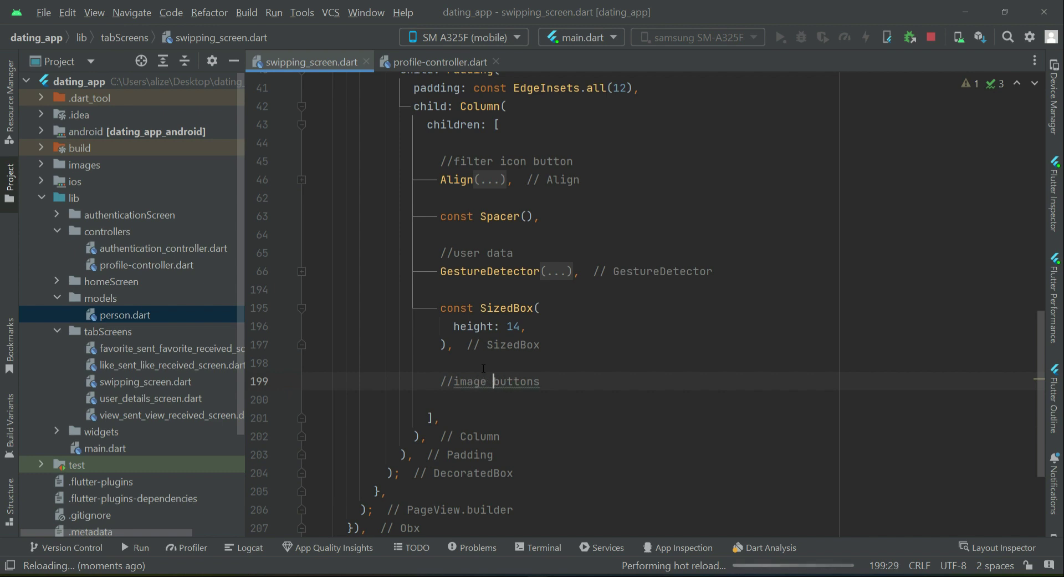
{"action": "left_click", "coordinate": [550, 381]}
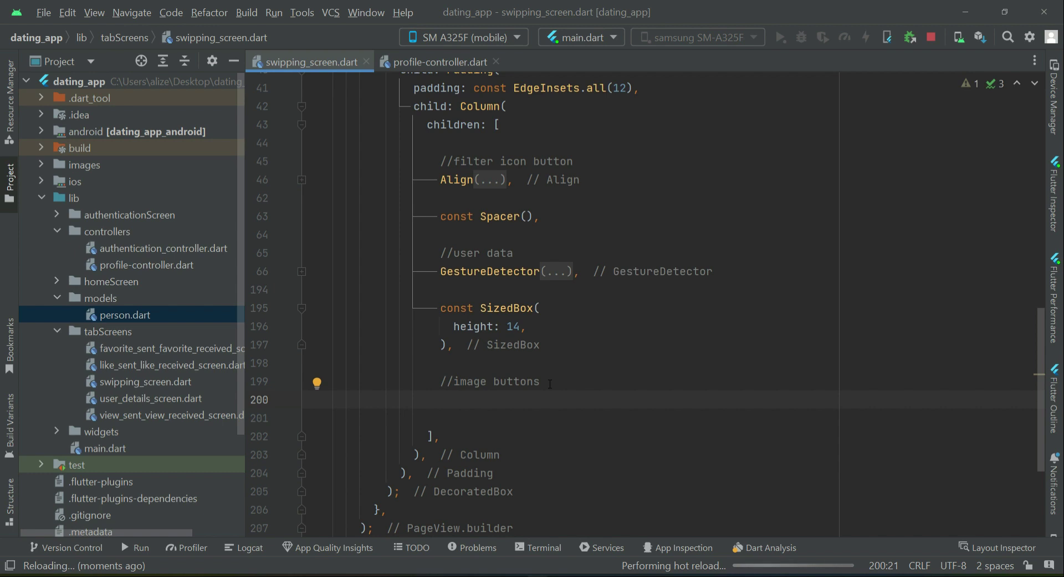
Add a Row with MainAxisAlignment.center and children containing a '//favorite button' comment.
{"action": "type", "text": "Row()"}
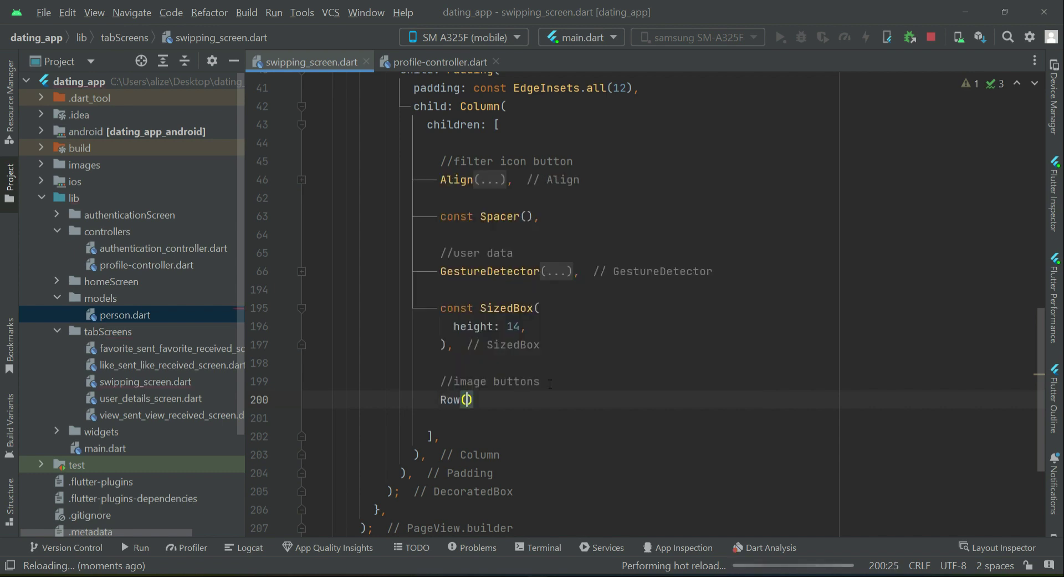
{"action": "key", "text": "enter"}
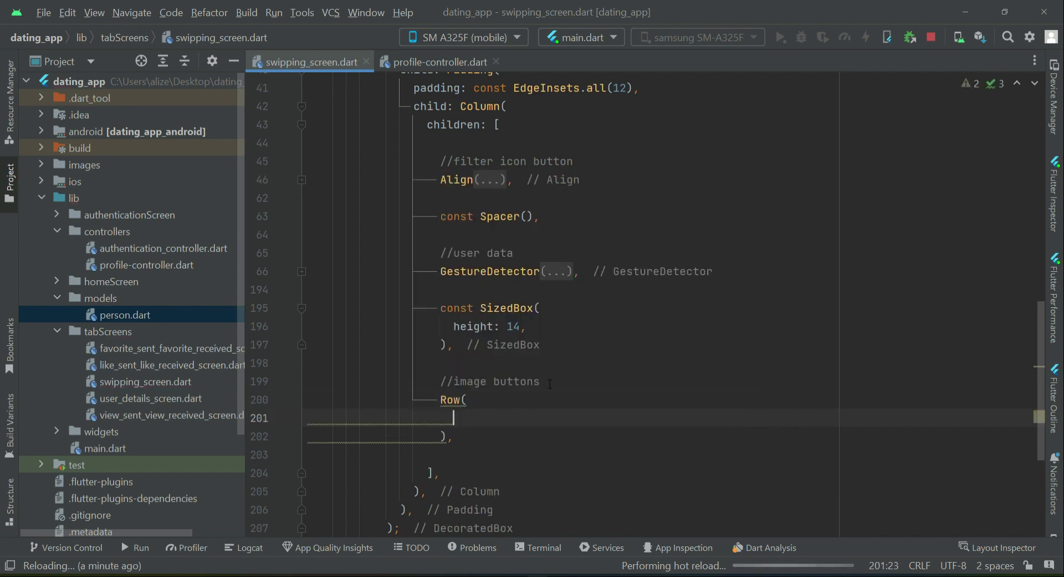
{"action": "type", "text": "mainAxisAlignment: ,"}
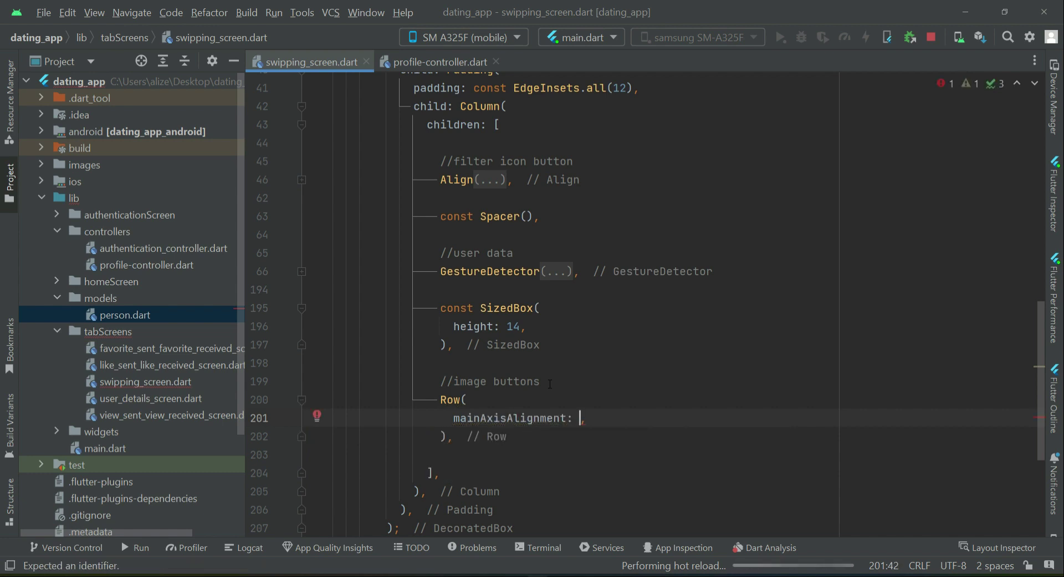
{"action": "type", "text": "MainAxisAlignment.center"}
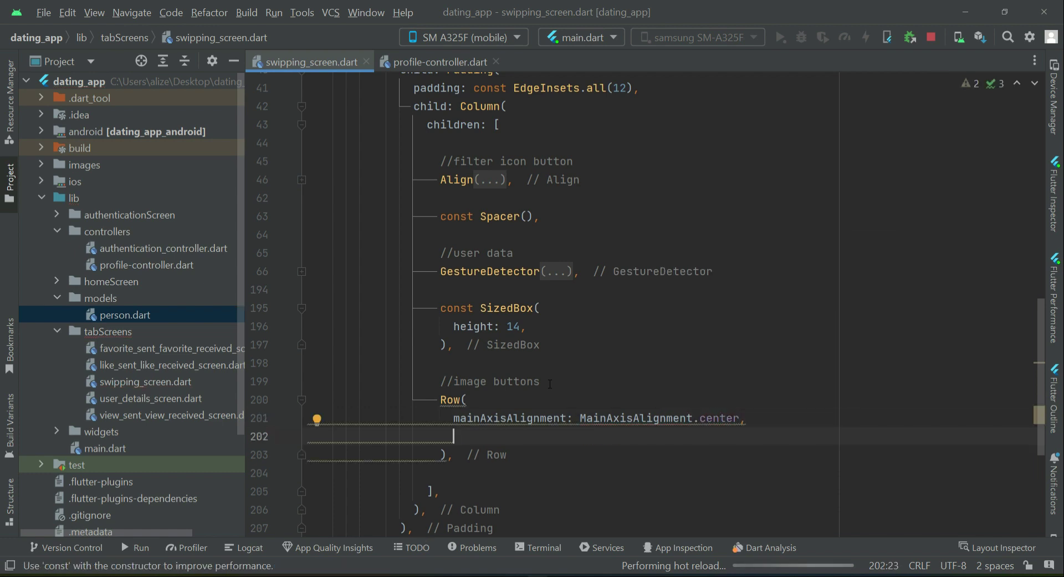
{"action": "type", "text": "children: ["}
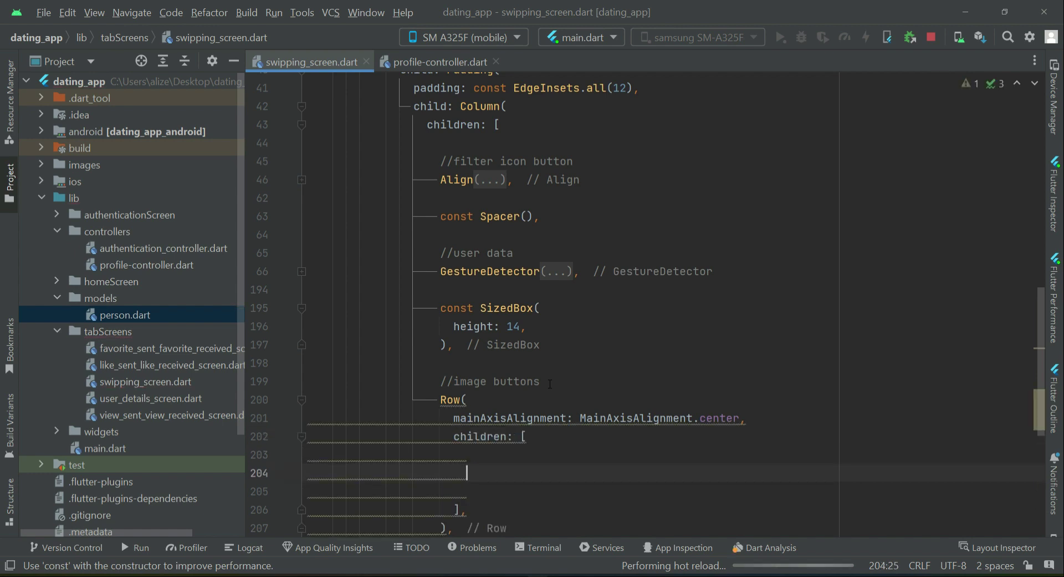
{"action": "type", "text": "//fa"}
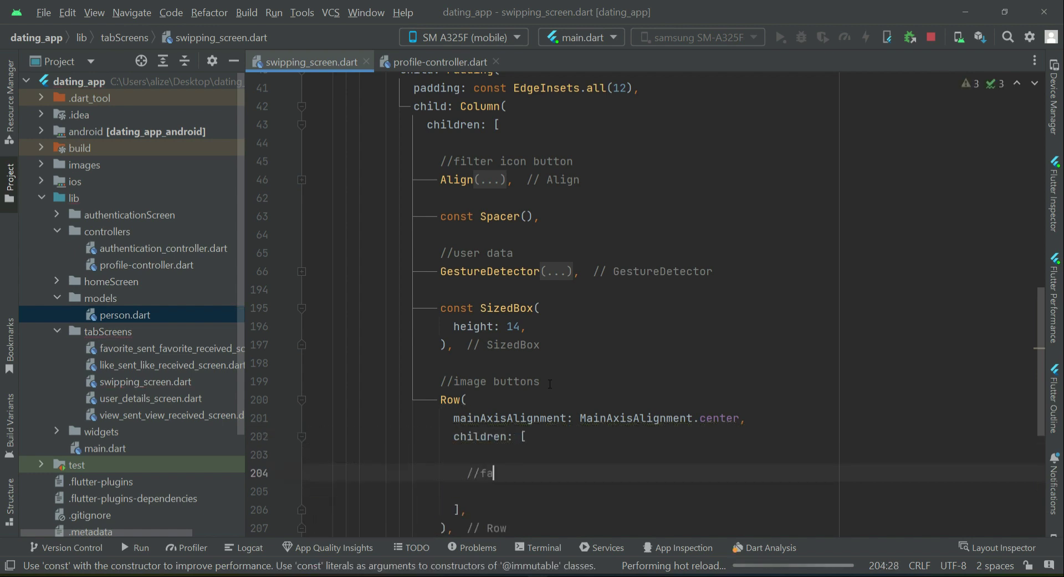
{"action": "type", "text": "vorite"}
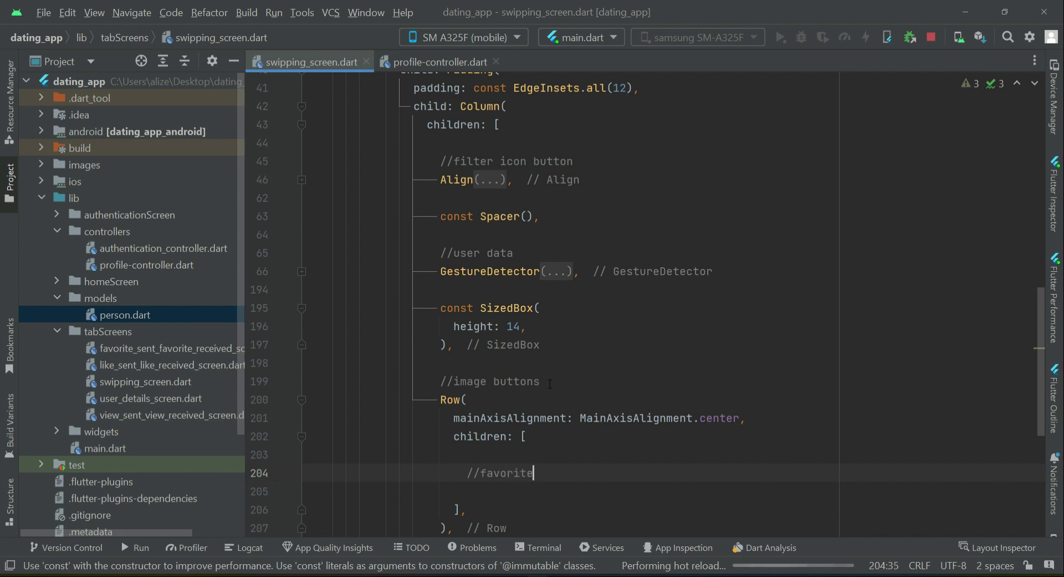
{"action": "type", "text": "button"}
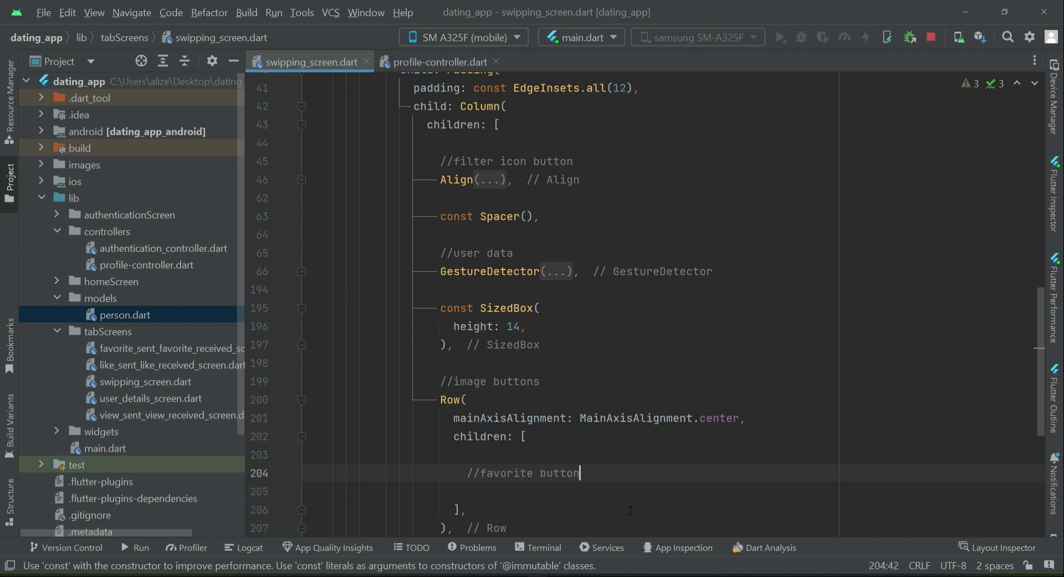
Extend the section comment to 'image buttons - favorite - chat - like' and start a GestureDetector.
{"action": "double_click", "coordinate": [506, 473]}
{"action": "type", "text": " -"}
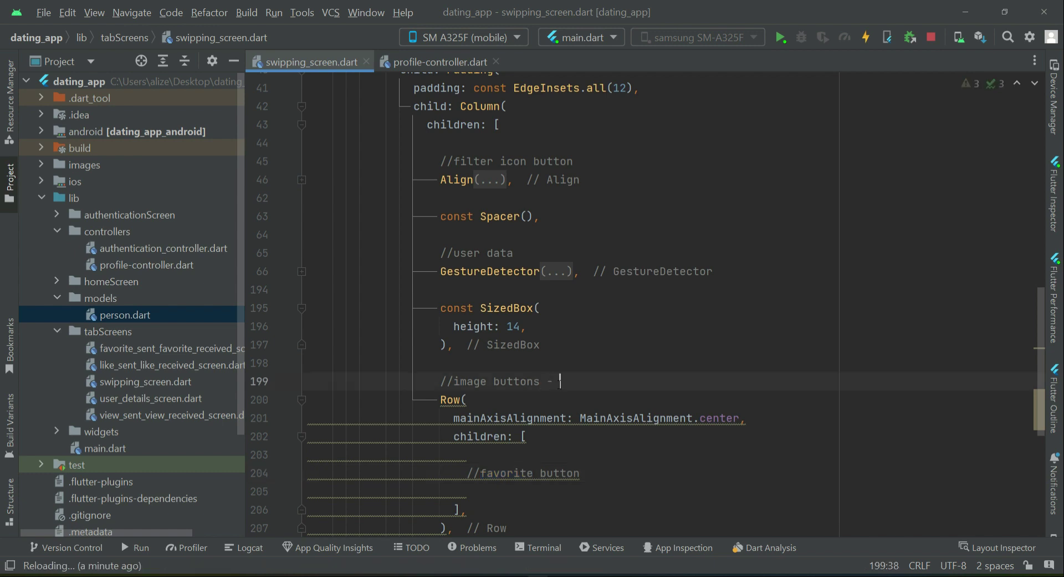
{"action": "type", "text": "favorite"}
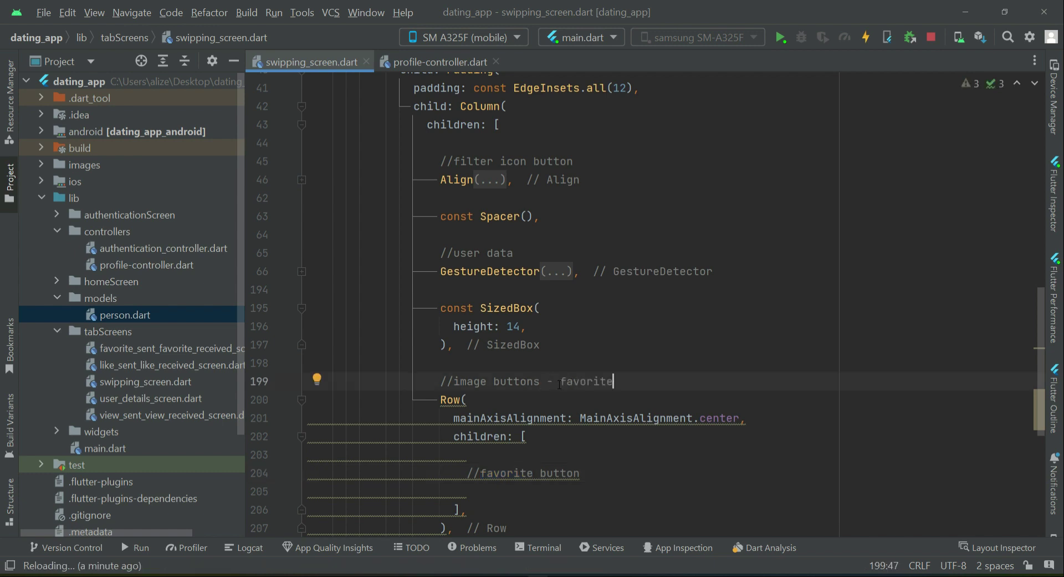
{"action": "type", "text": "- chat - like"}
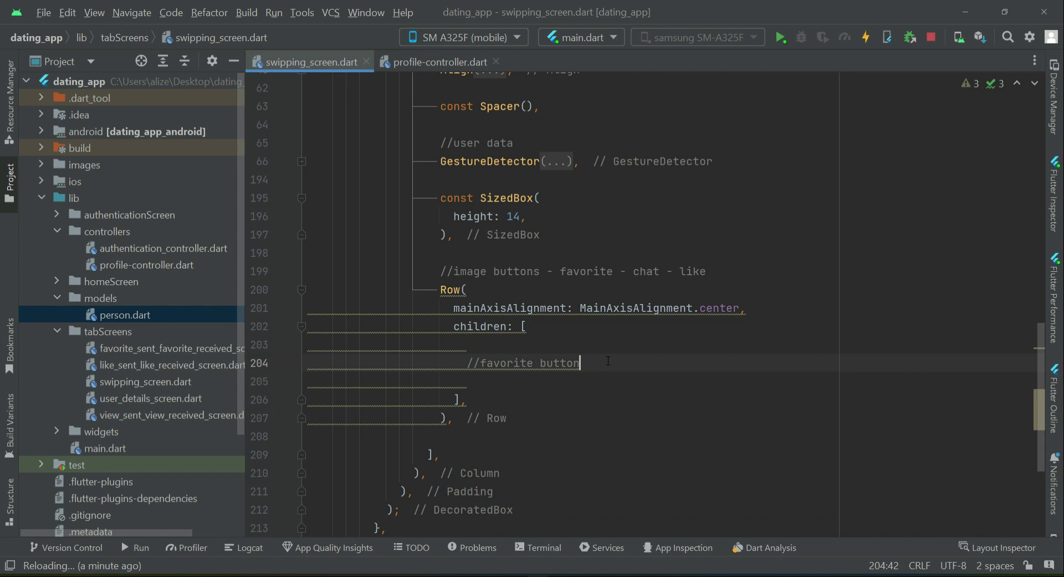
{"action": "type", "text": "GestureDetector("}
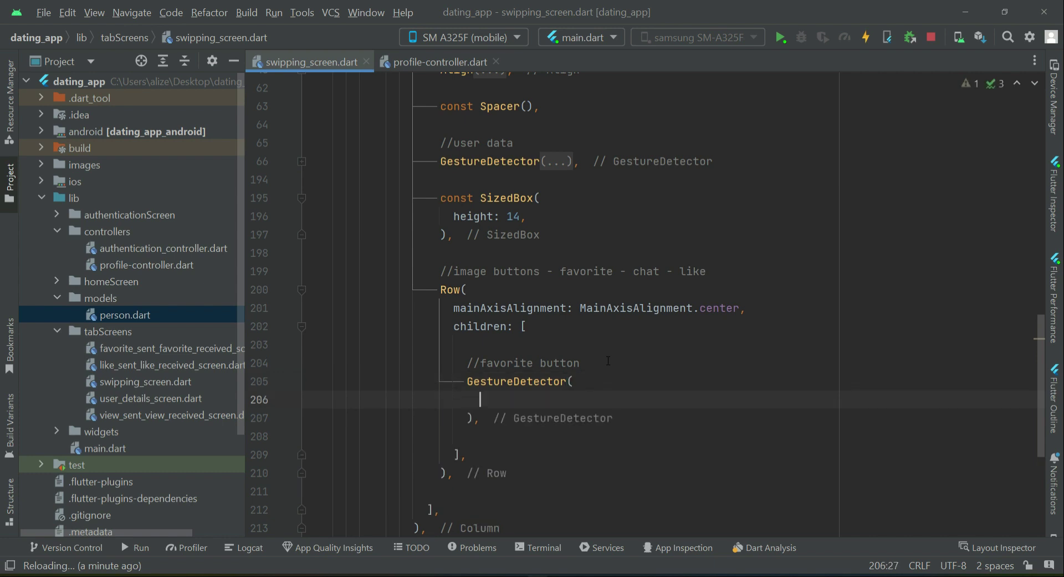
Give the favorite GestureDetector an empty onTap: () {} handler and a child: Image.
{"action": "type", "text": "onTap: (),"}
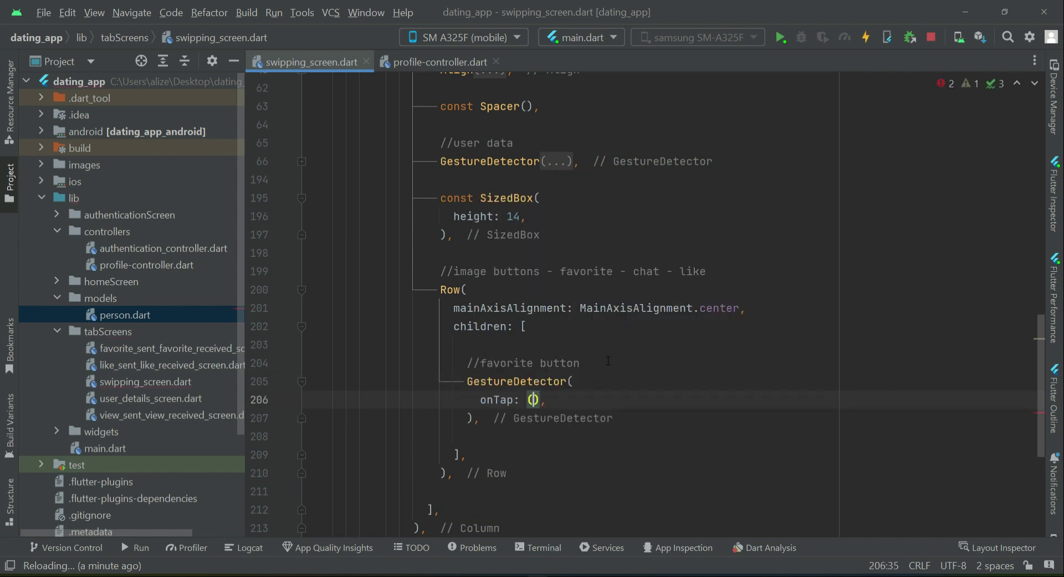
{"action": "key", "text": "enter"}
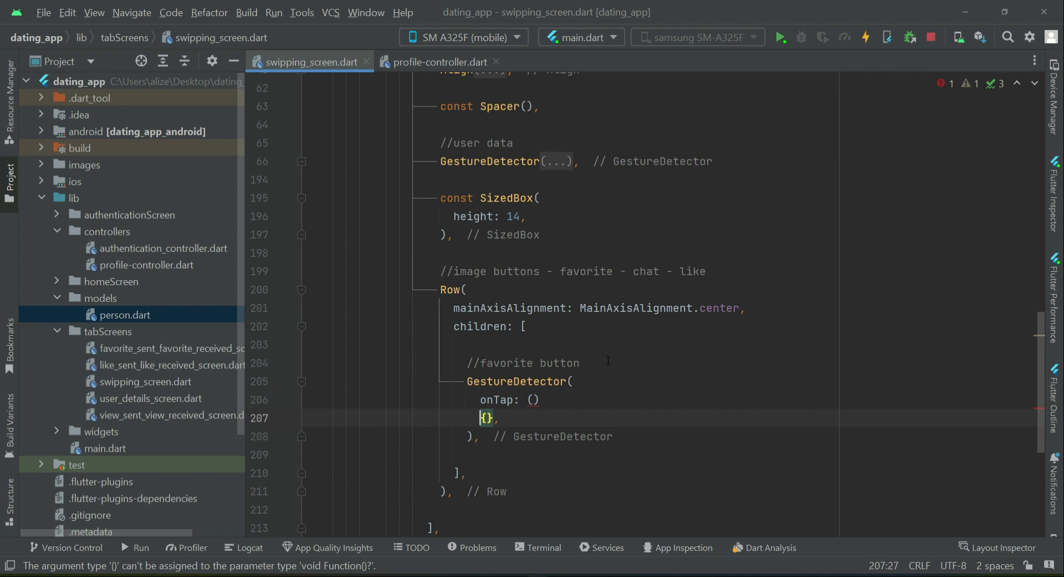
{"action": "key", "text": "Enter"}
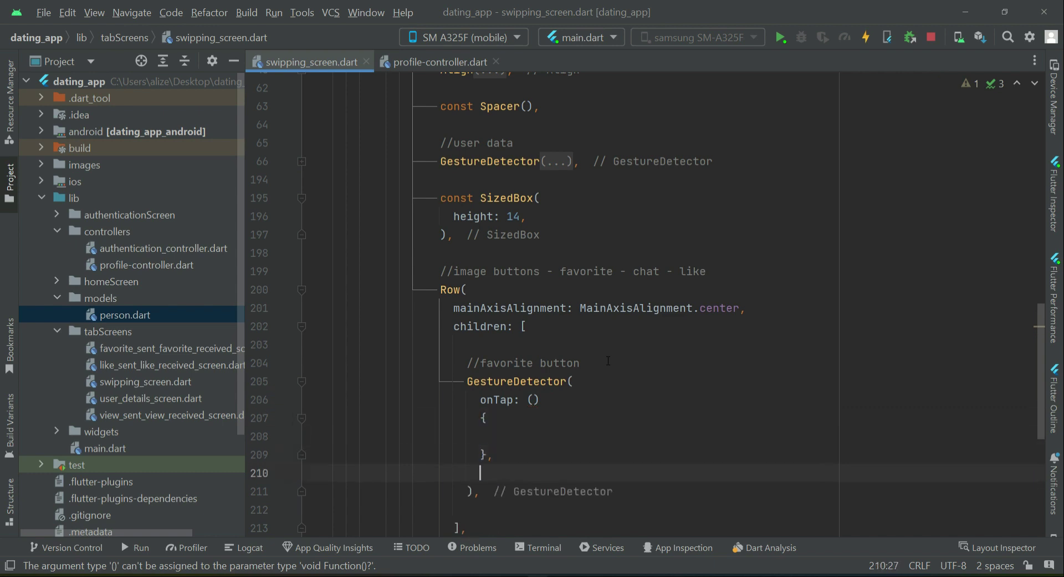
{"action": "type", "text": "child: ,"}
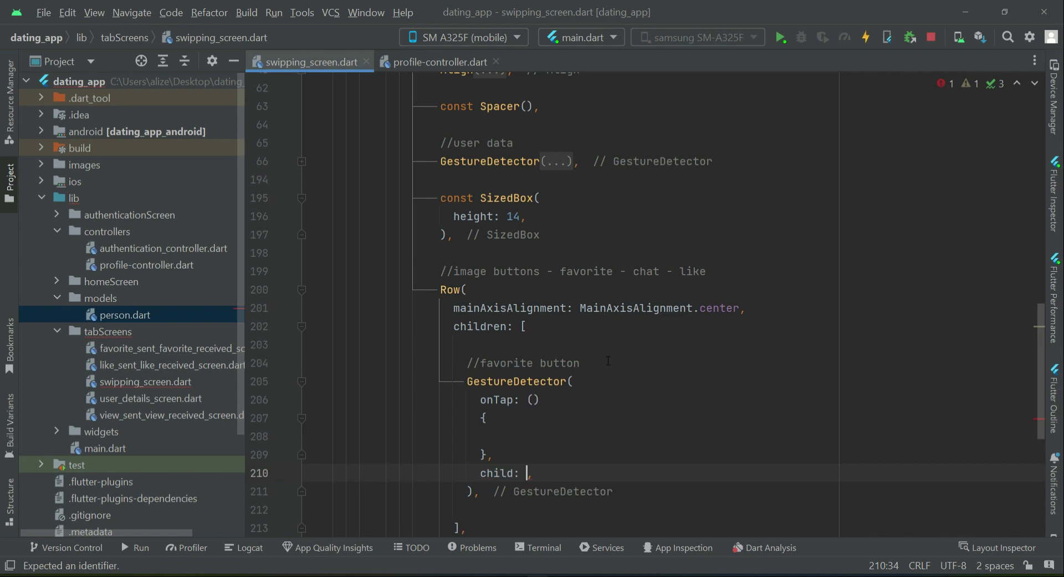
{"action": "type", "text": "Image"}
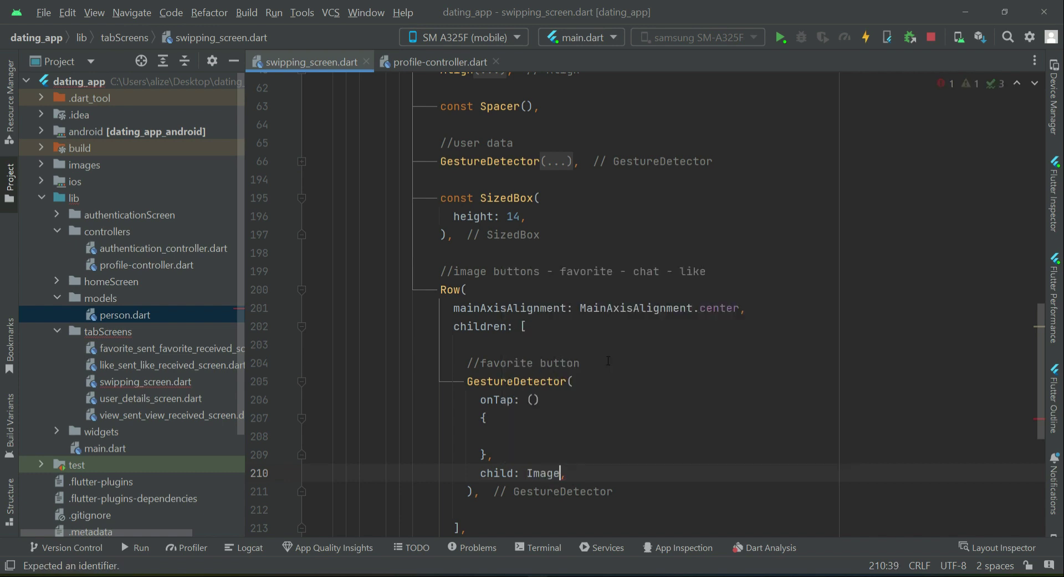
{"action": "type", "text": "."}
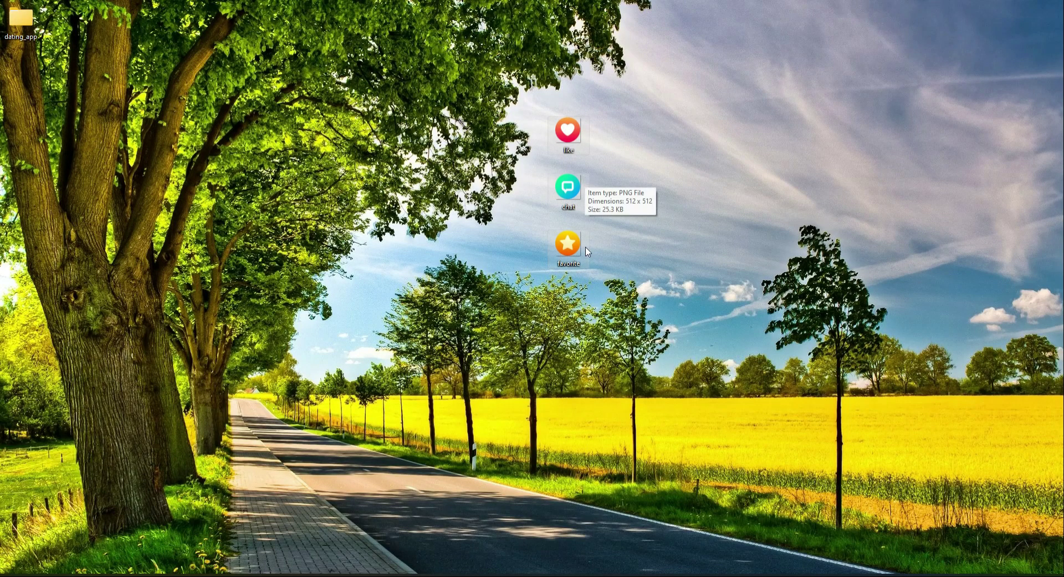
{"action": "mouse_move", "coordinate": [575, 131]}
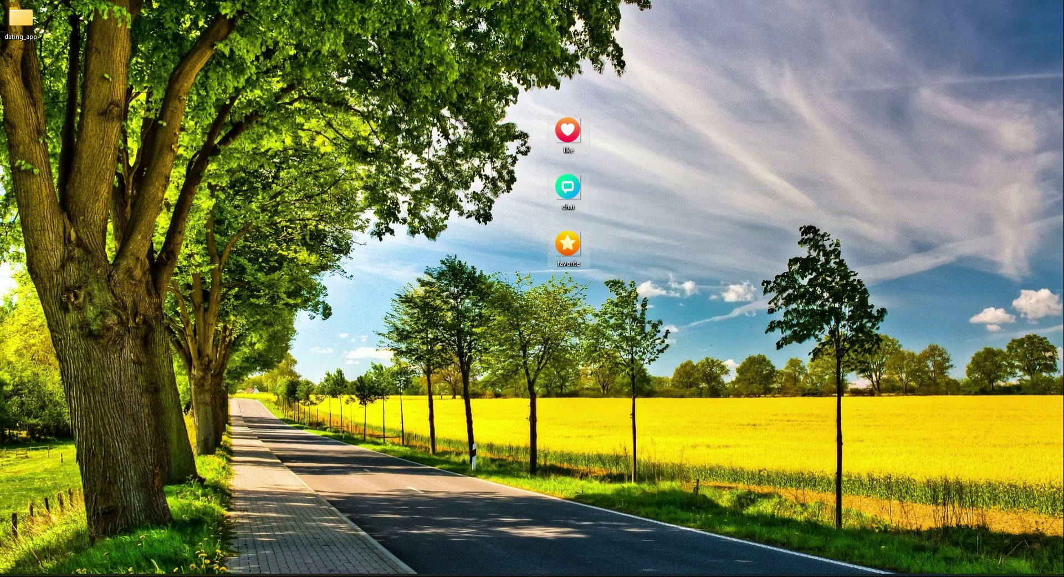
Paste the chat, favorite and like PNG icons into the images folder and preview them.
{"action": "double_click", "coordinate": [24, 21]}
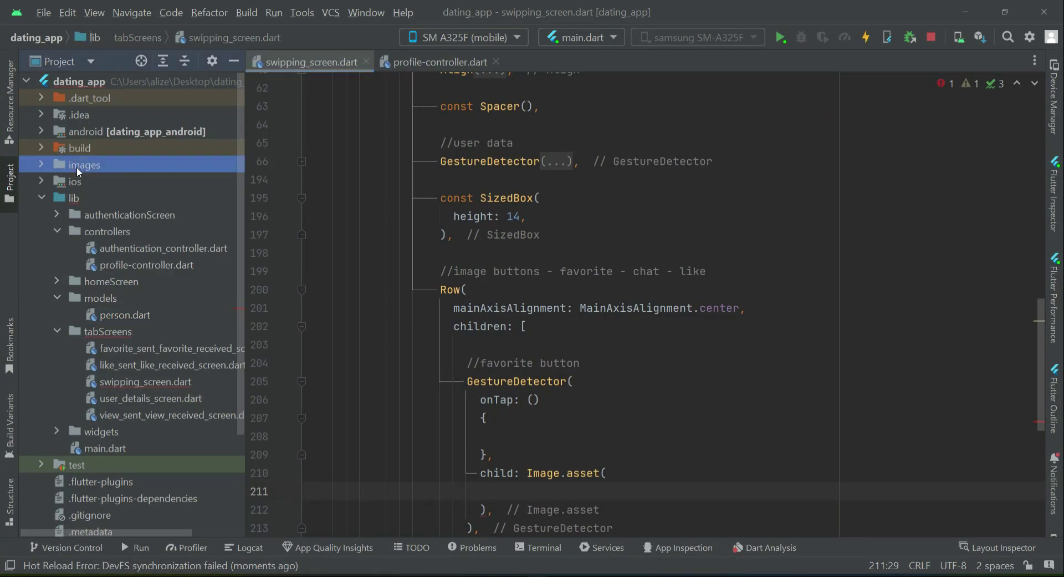
{"action": "right_click", "coordinate": [84, 164]}
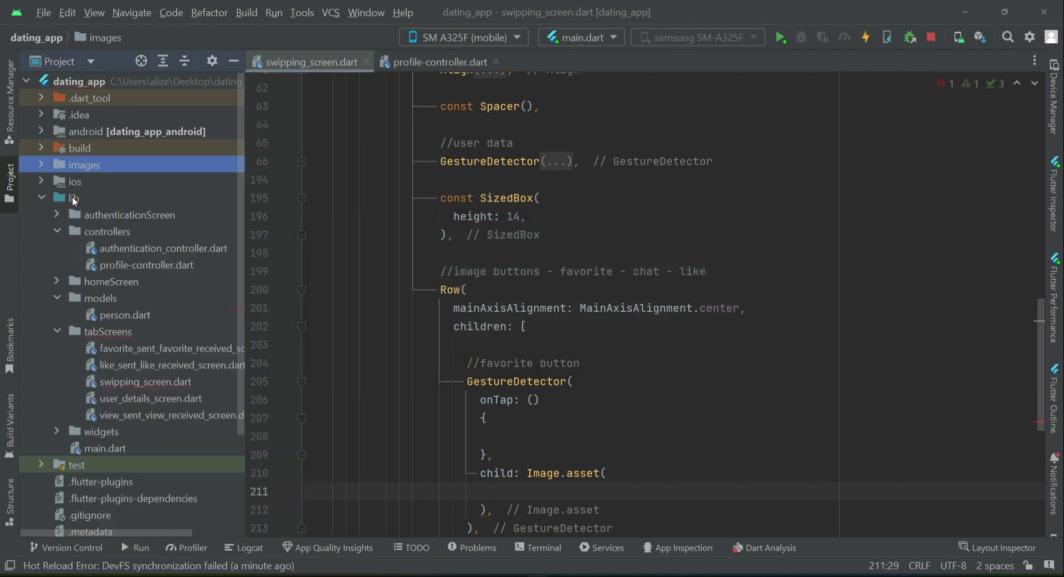
{"action": "left_click", "coordinate": [40, 164]}
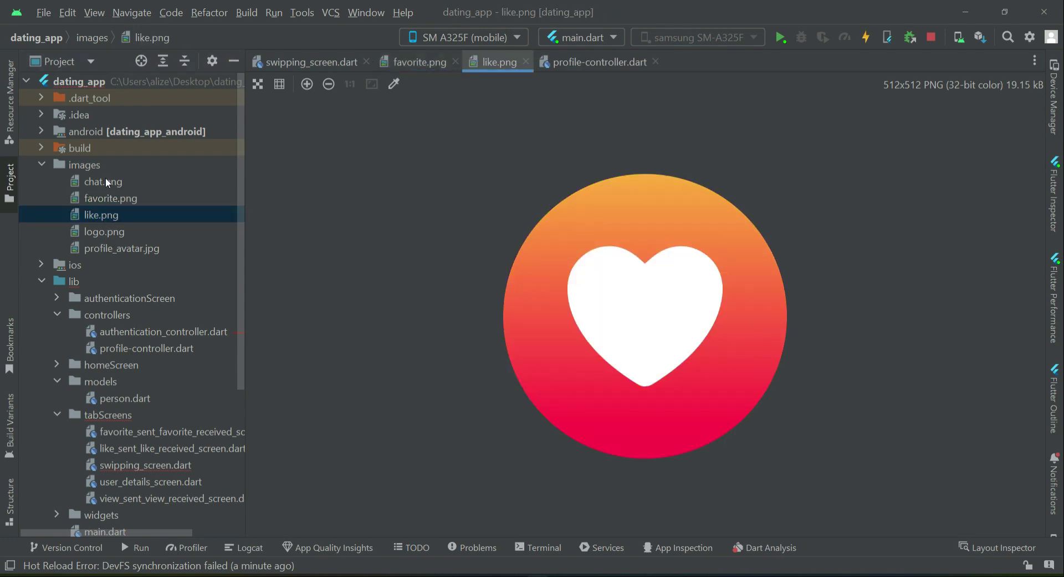
{"action": "left_click", "coordinate": [103, 181]}
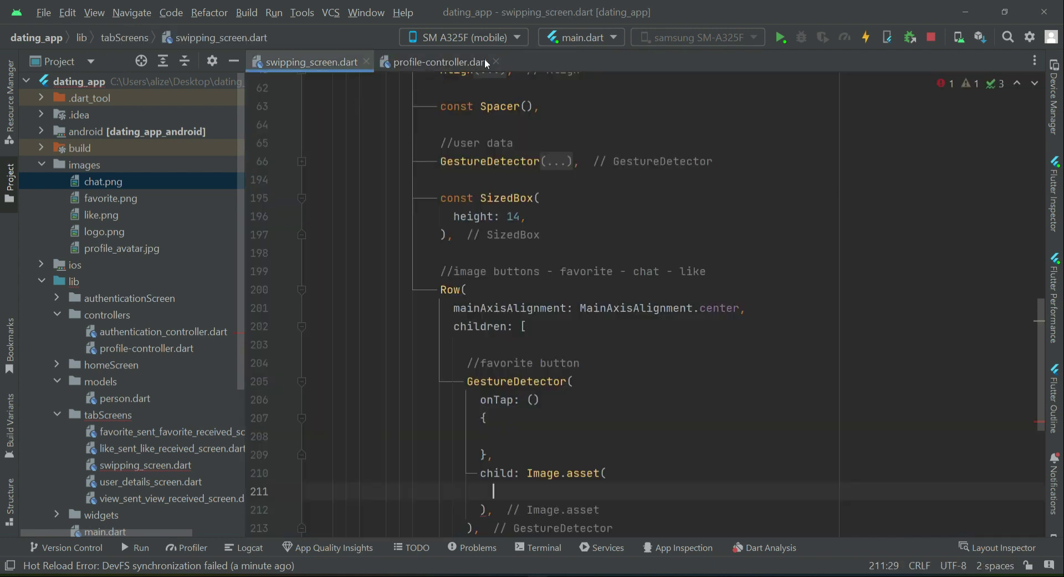
Point the favorite Image.asset at 'images/favorite.png' with width: 60.
{"action": "left_click", "coordinate": [496, 62]}
{"action": "type", "text": "\""}
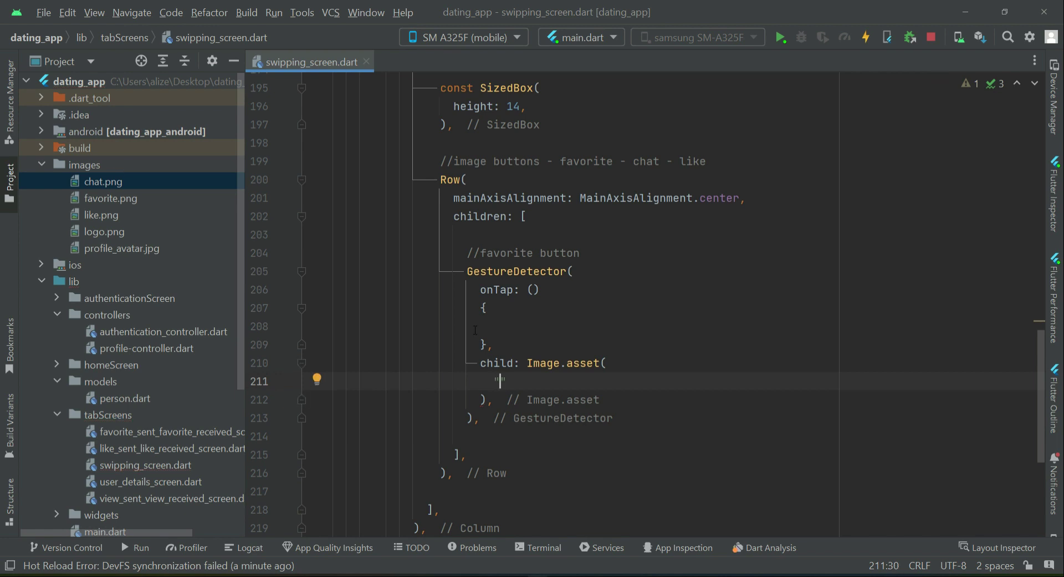
{"action": "type", "text": "images/"}
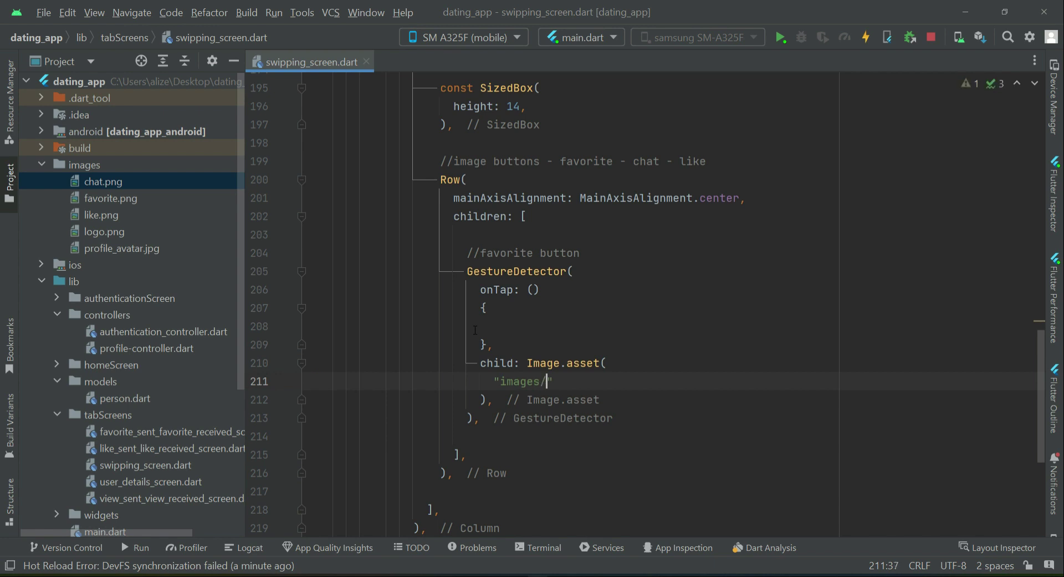
{"action": "type", "text": "favori"}
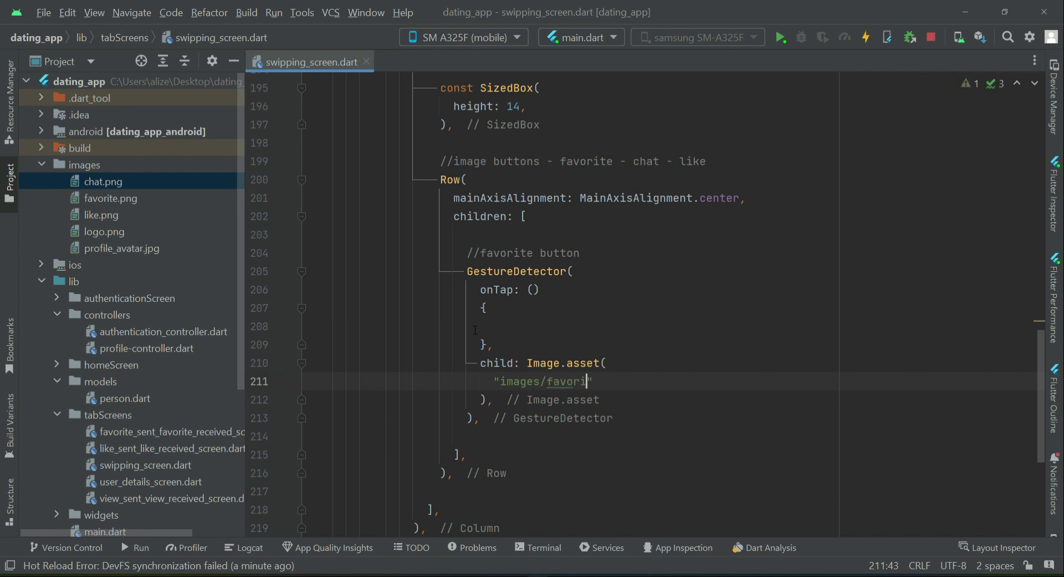
{"action": "type", "text": "te"}
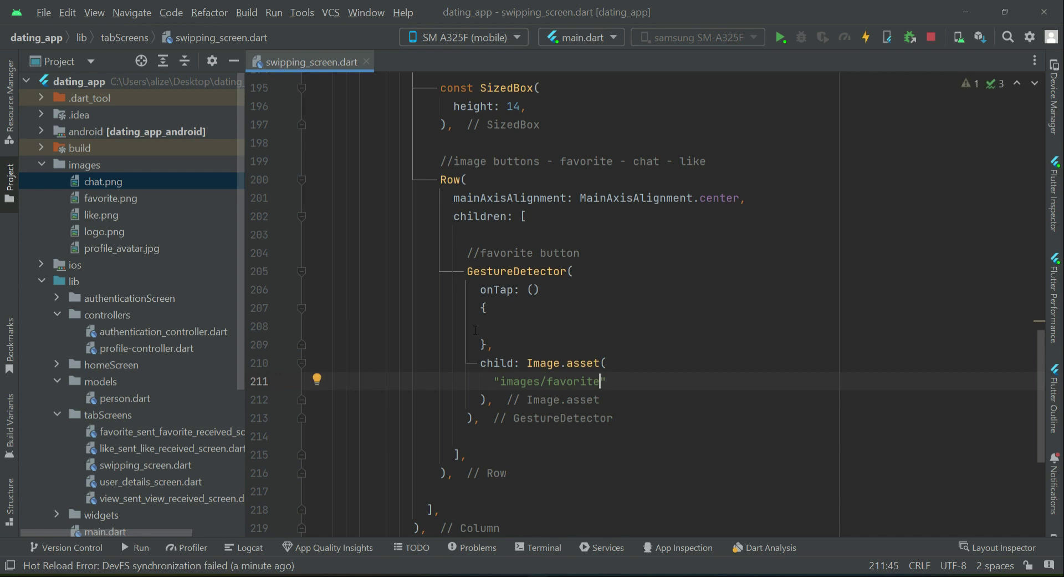
{"action": "type", "text": ".png"}
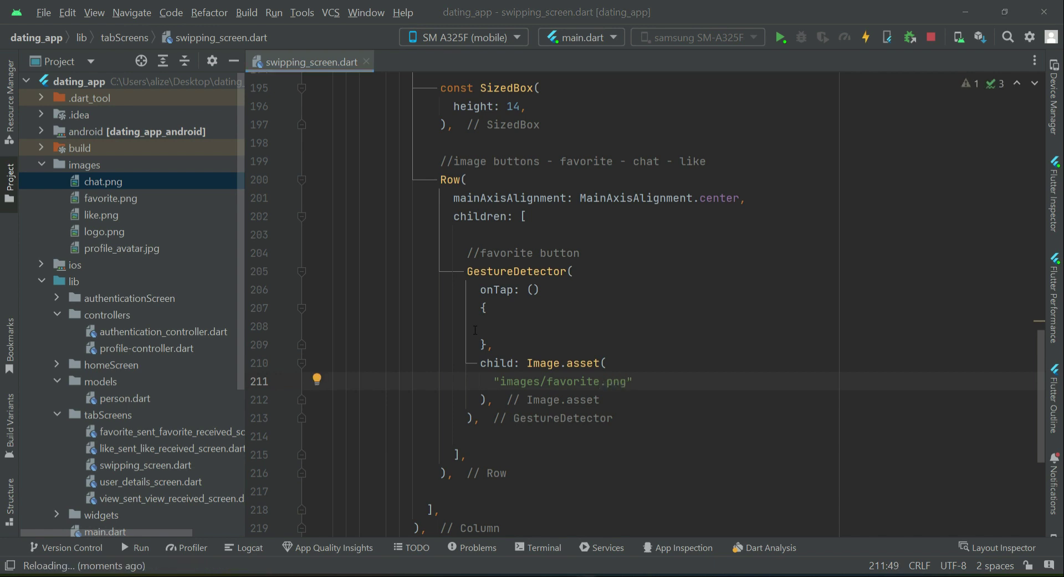
{"action": "type", "text": "width: 6,"}
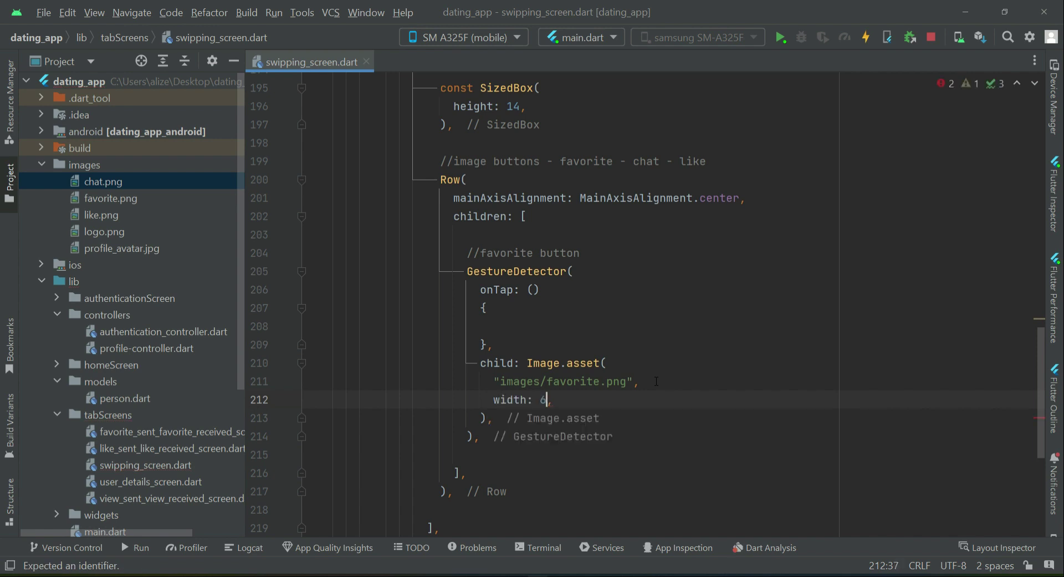
{"action": "type", "text": "0"}
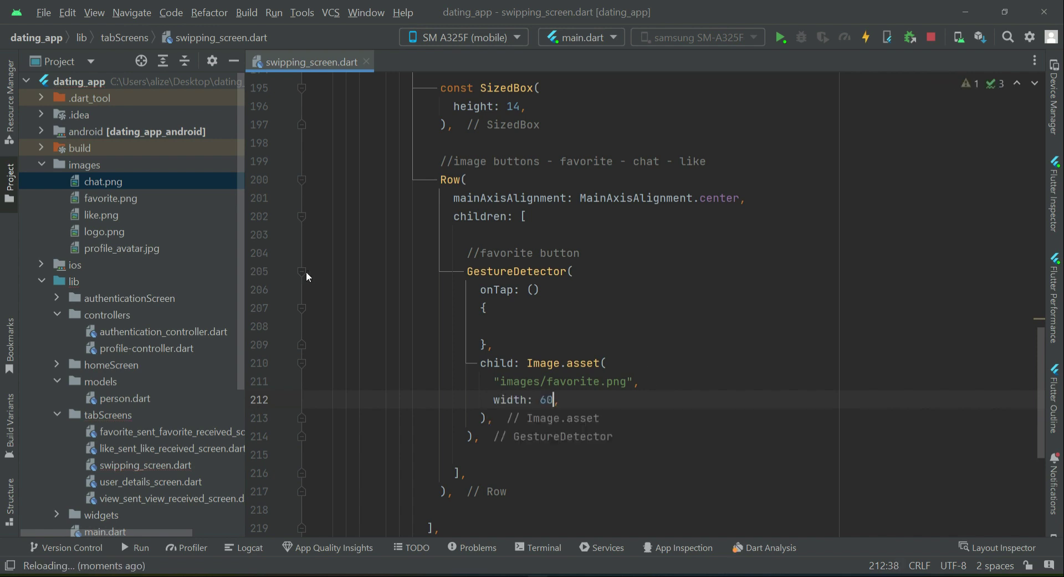
Duplicate the favorite button as a chat button showing chat.png at width 90.
{"action": "left_click", "coordinate": [302, 271]}
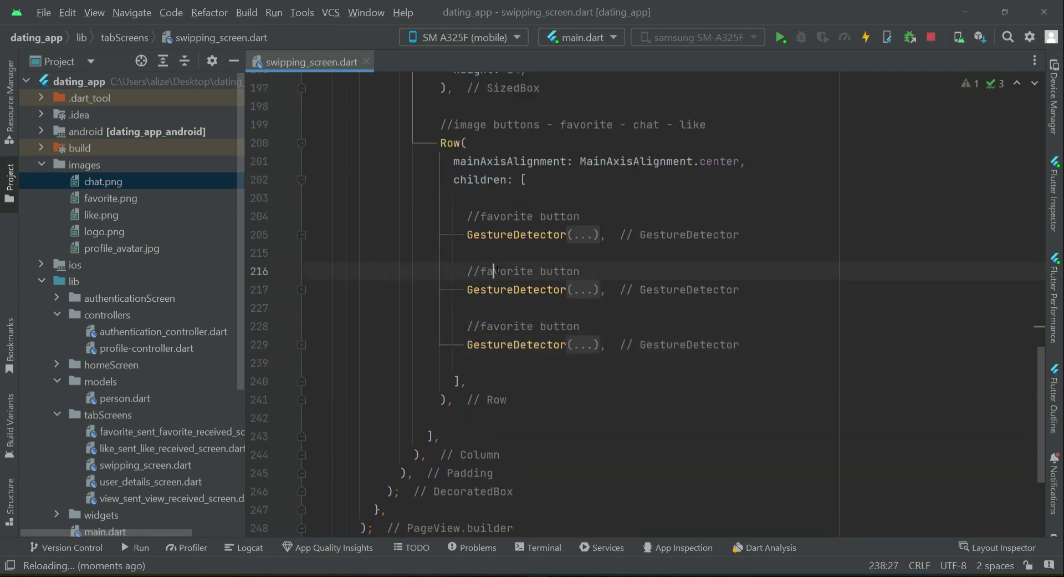
{"action": "type", "text": "chat"}
{"action": "left_click", "coordinate": [650, 326]}
{"action": "type", "text": "lik"}
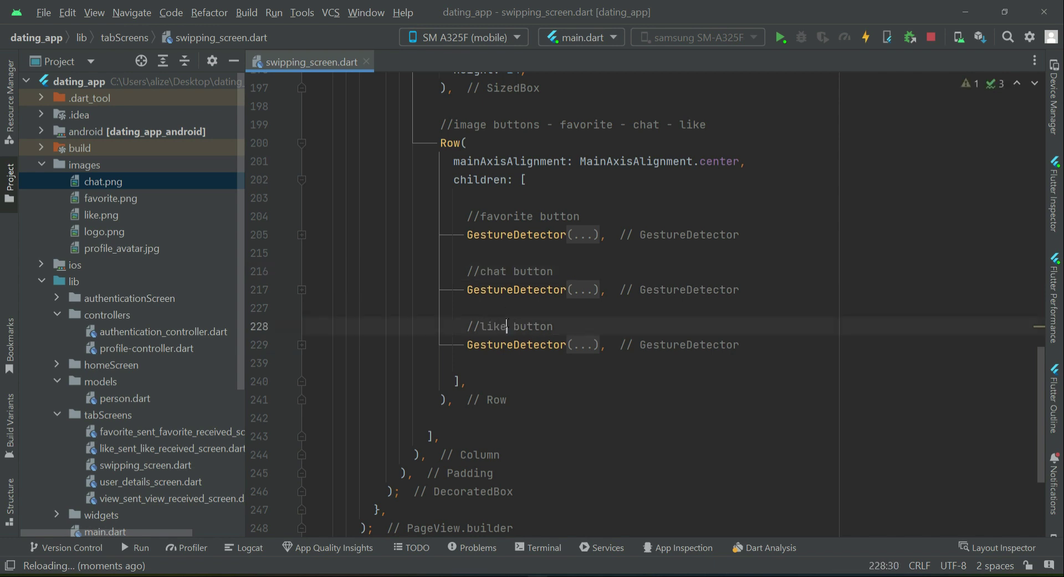
{"action": "left_click", "coordinate": [302, 289]}
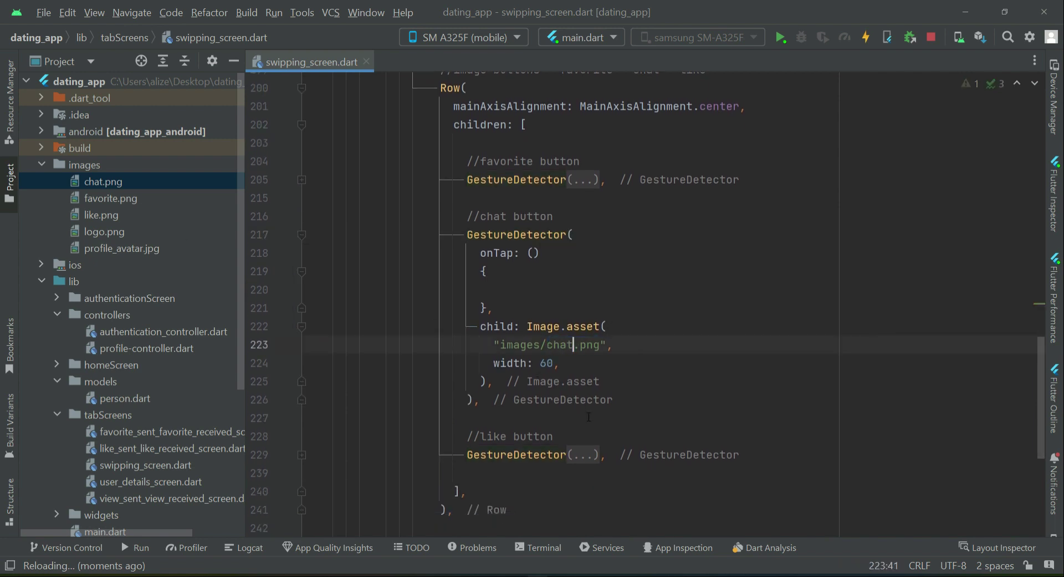
{"action": "type", "text": "9"}
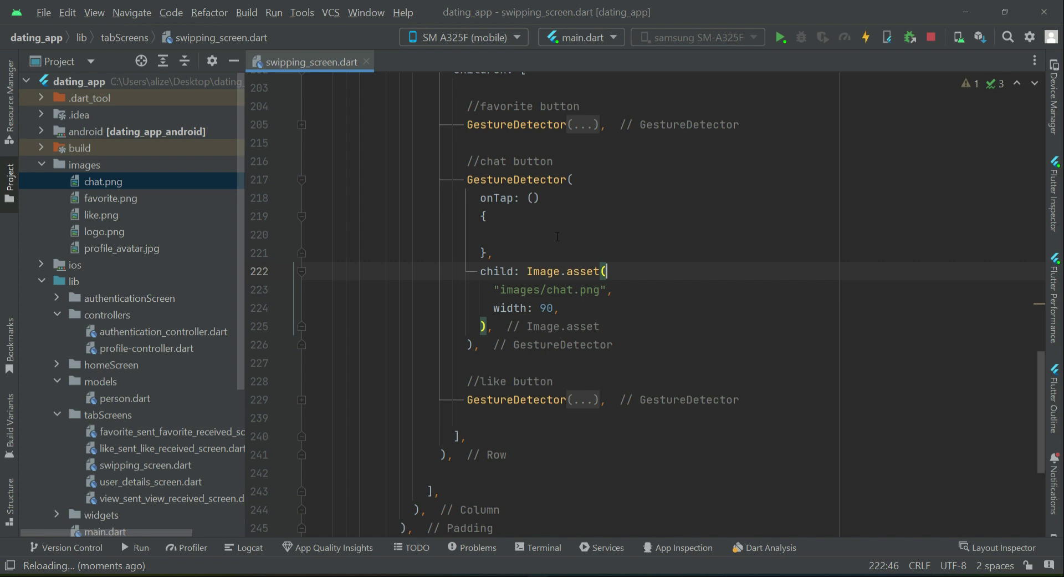
Add a like button showing like.png at width 60, then review the Row code.
{"action": "left_click", "coordinate": [605, 398]}
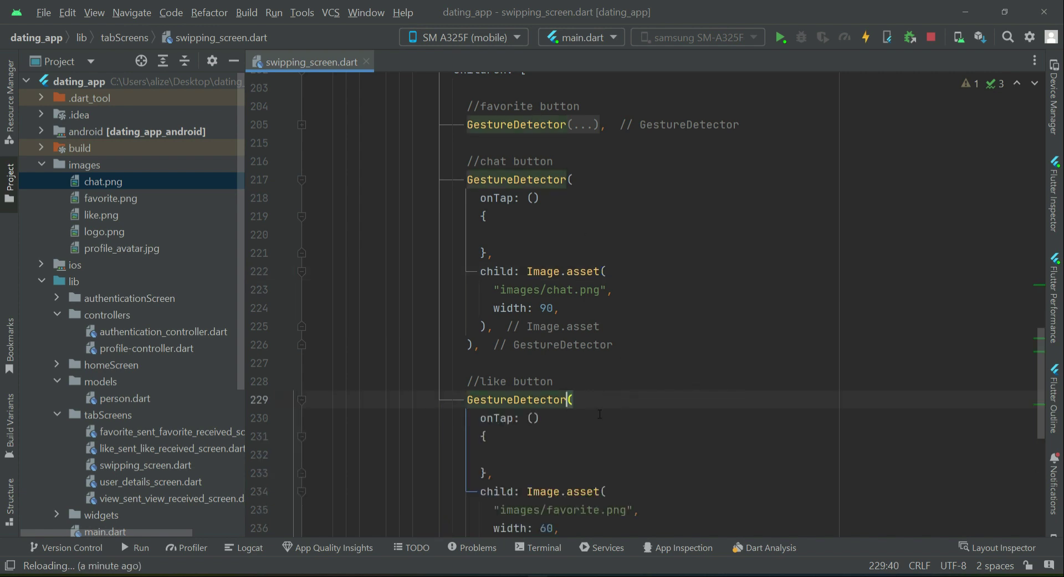
{"action": "scroll", "scroll_direction": "down", "scroll_amount": 3}
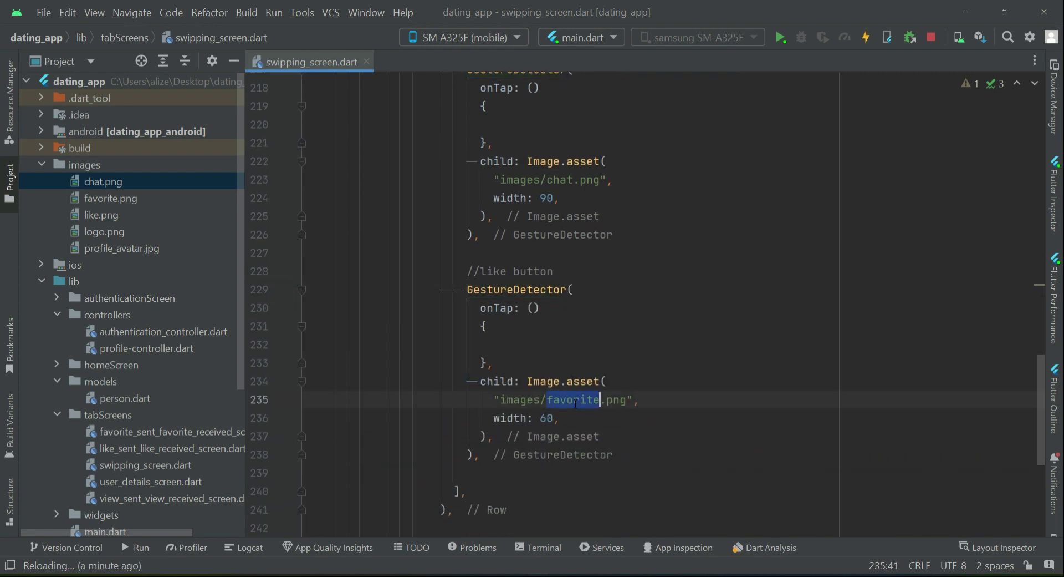
{"action": "type", "text": "like"}
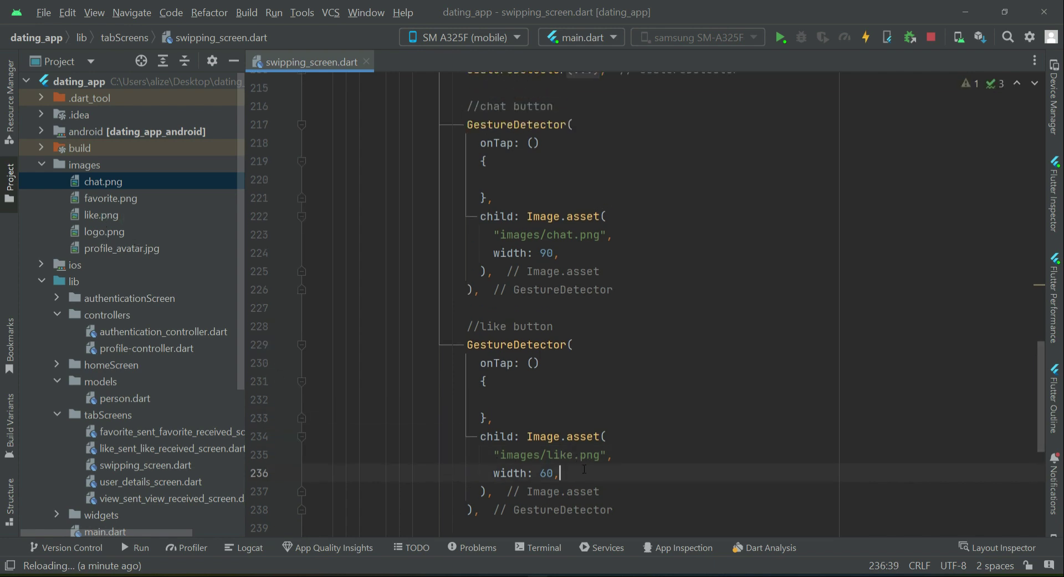
{"action": "scroll", "scroll_direction": "up", "scroll_amount": 3}
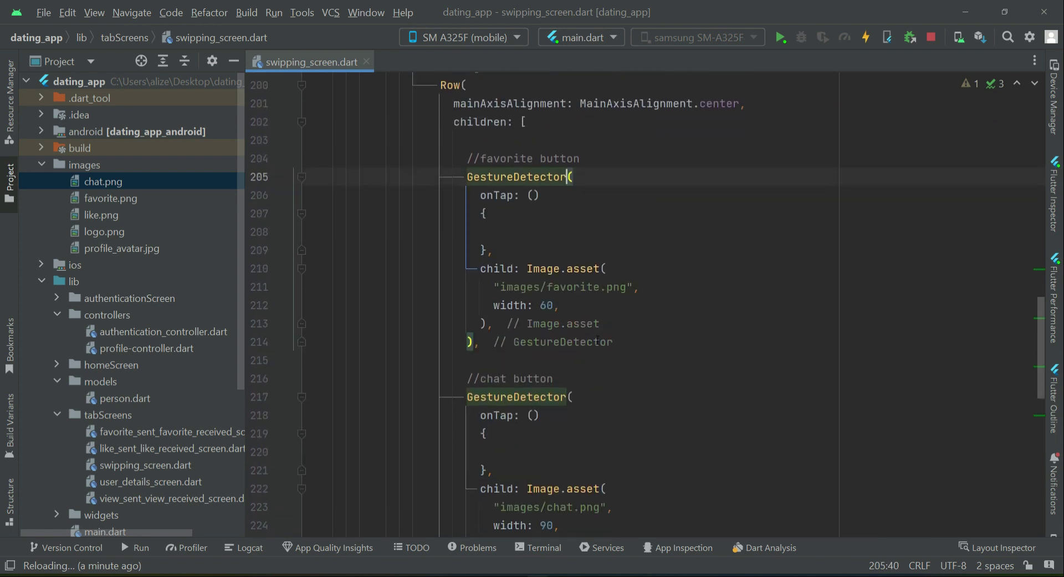
{"action": "scroll", "scroll_direction": "down", "scroll_amount": 3}
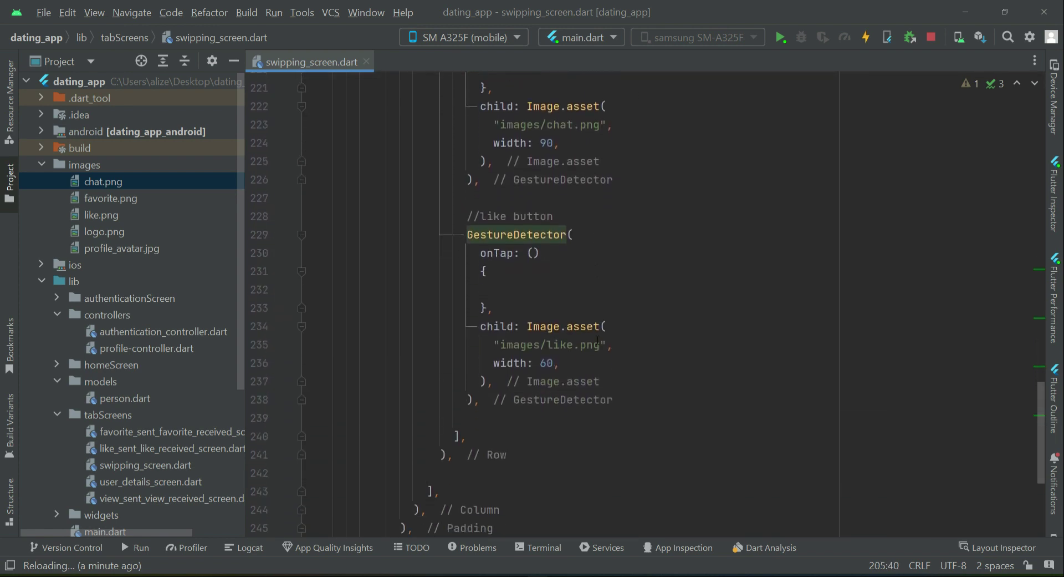
{"action": "scroll", "scroll_direction": "up", "scroll_amount": 3}
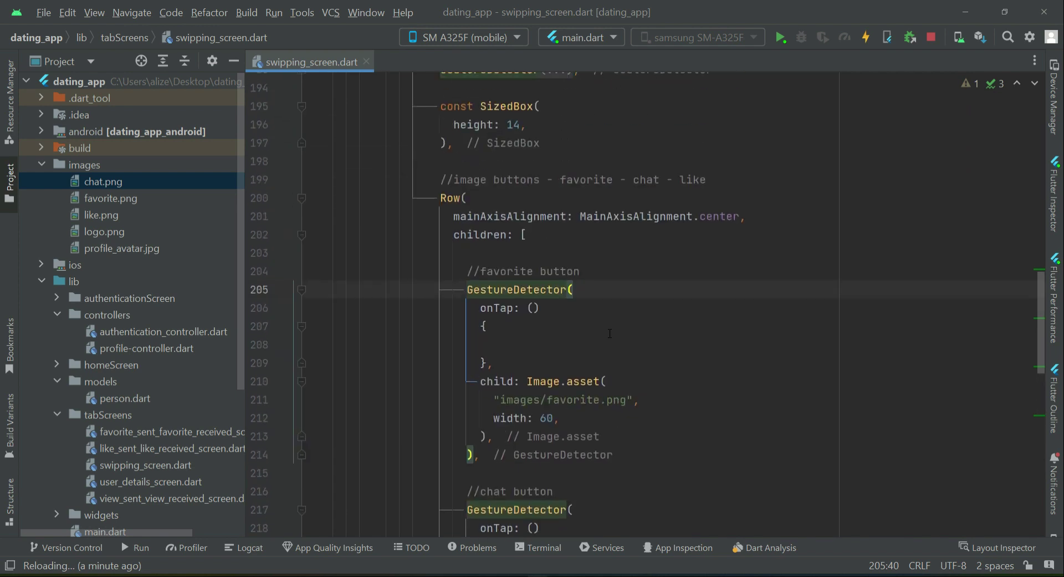
{"action": "scroll", "scroll_direction": "down", "scroll_amount": 3}
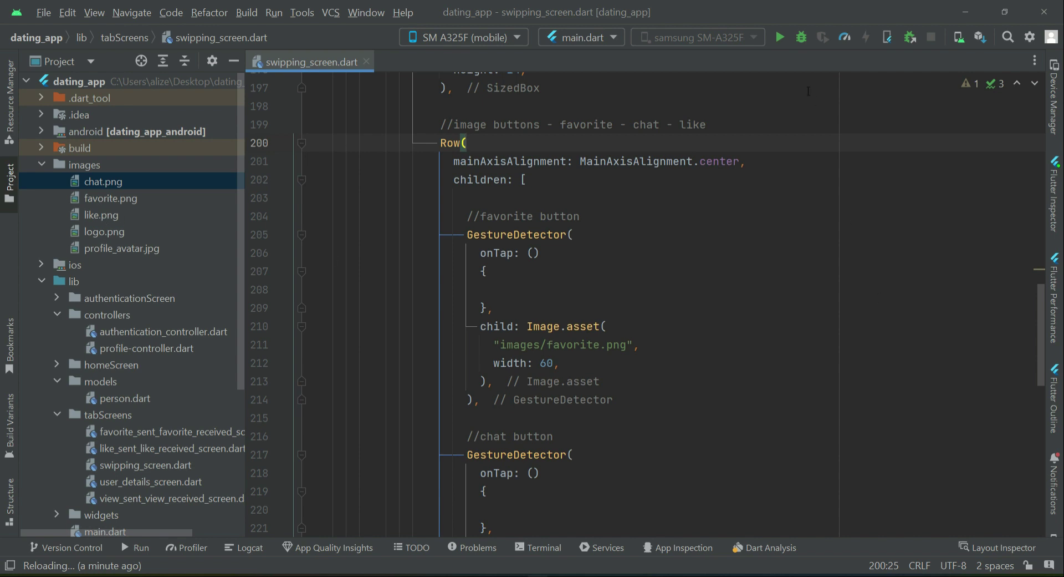
Run main.dart on the SM-A325F phone.
{"action": "left_click", "coordinate": [779, 37]}
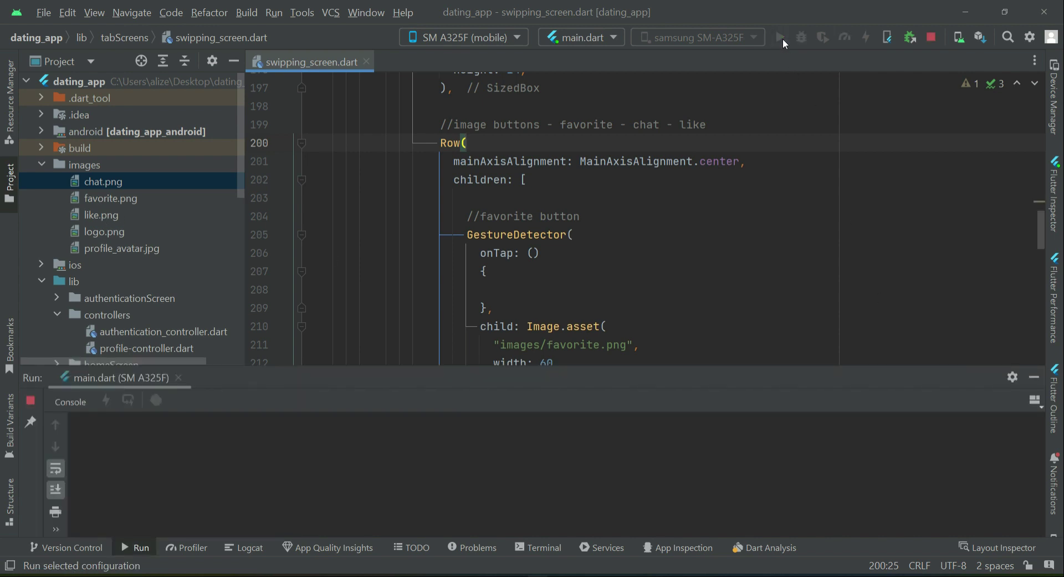
{"action": "left_click", "coordinate": [780, 38]}
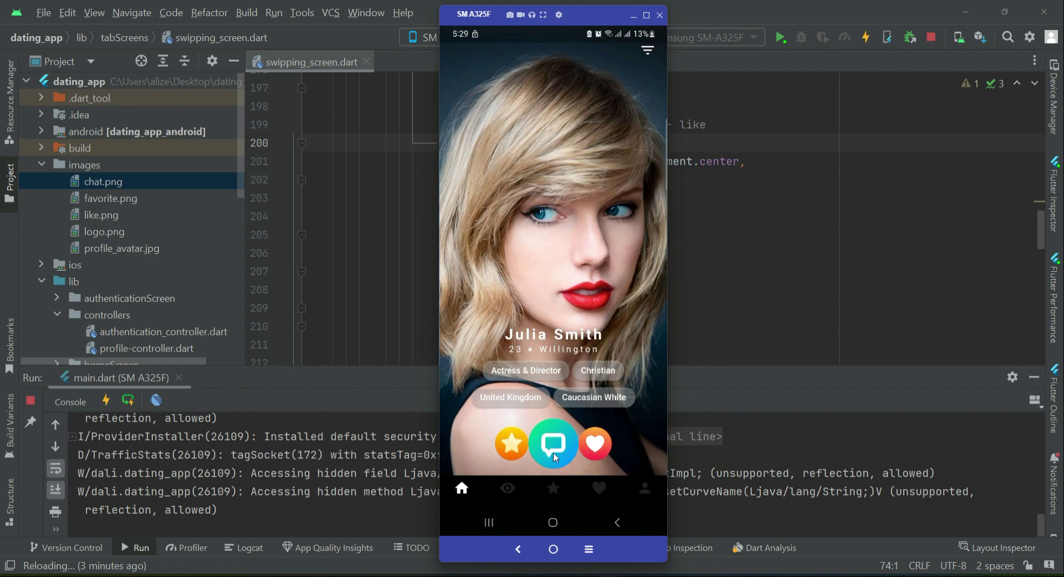
{"action": "mouse_move", "coordinate": [556, 452]}
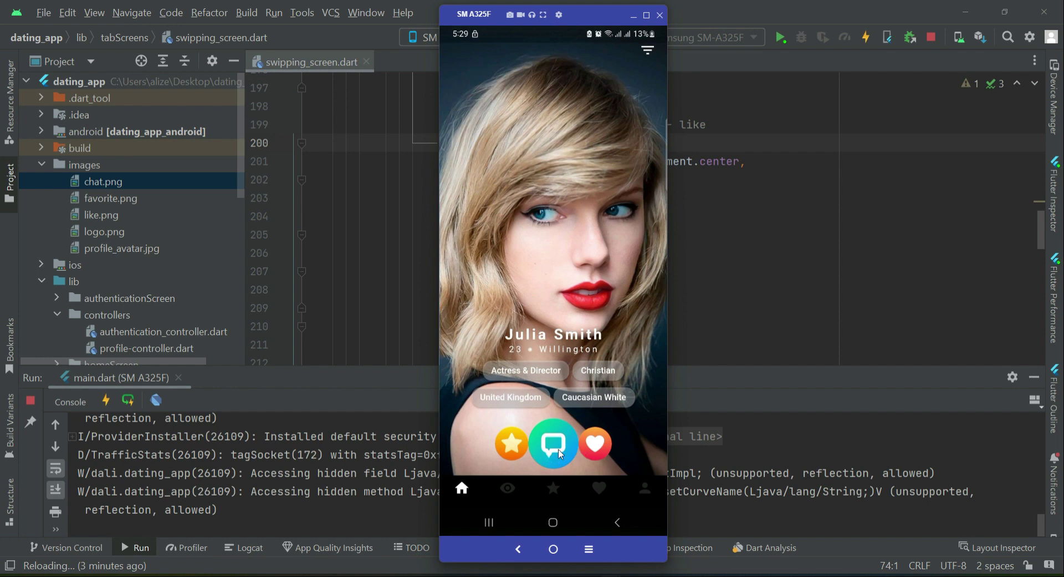
{"action": "mouse_move", "coordinate": [578, 498]}
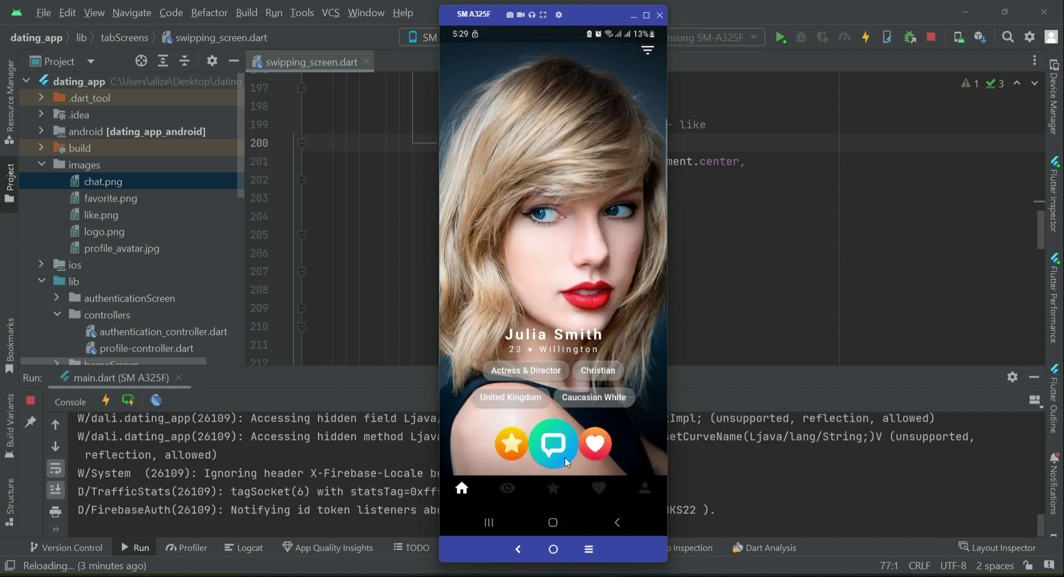
{"action": "mouse_move", "coordinate": [587, 459]}
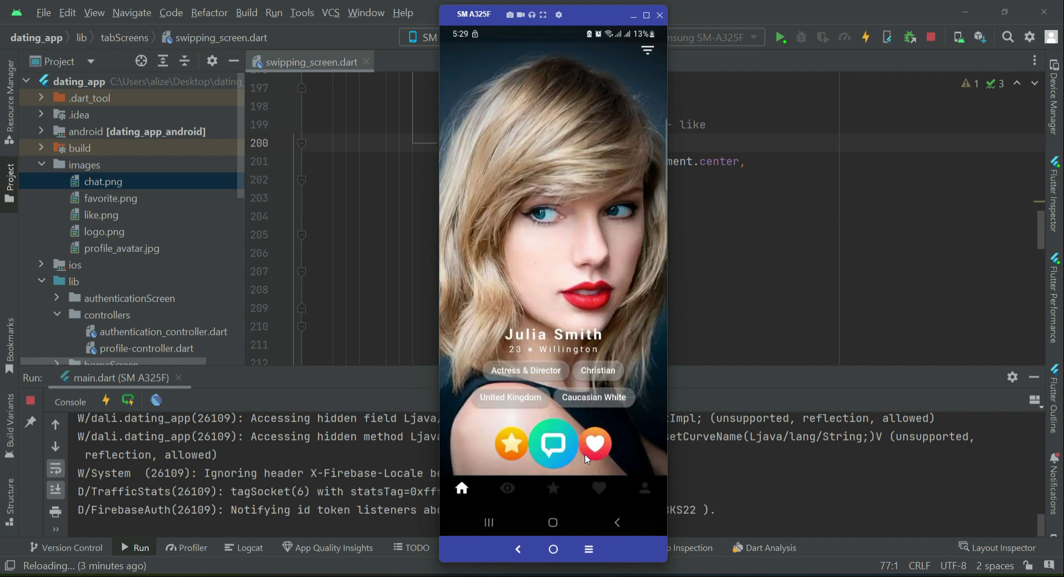
{"action": "mouse_move", "coordinate": [564, 457]}
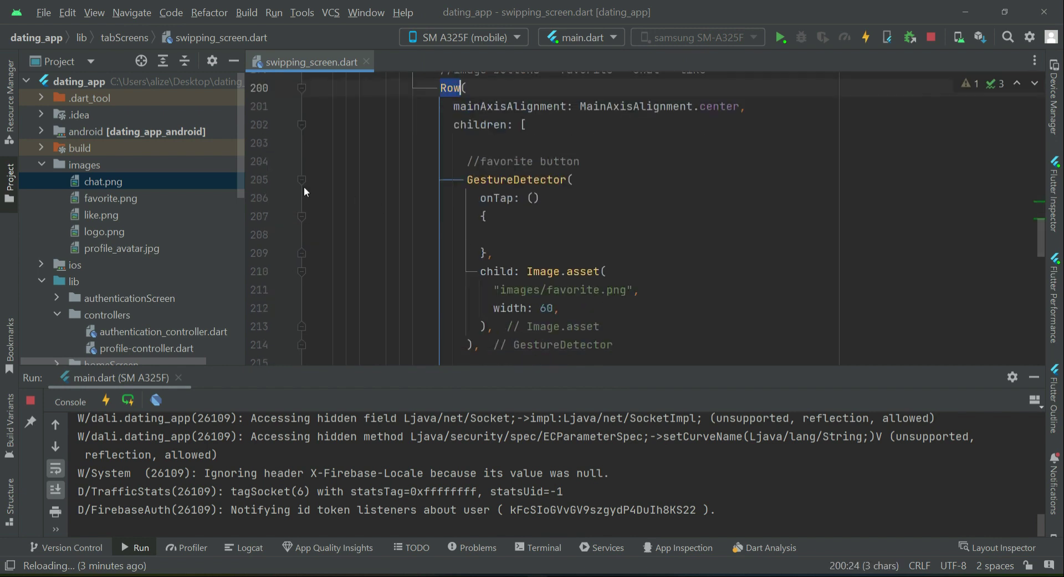
Change the Row's mainAxisAlignment from center to spaceEvenly and check the phone screen.
{"action": "left_click", "coordinate": [302, 179]}
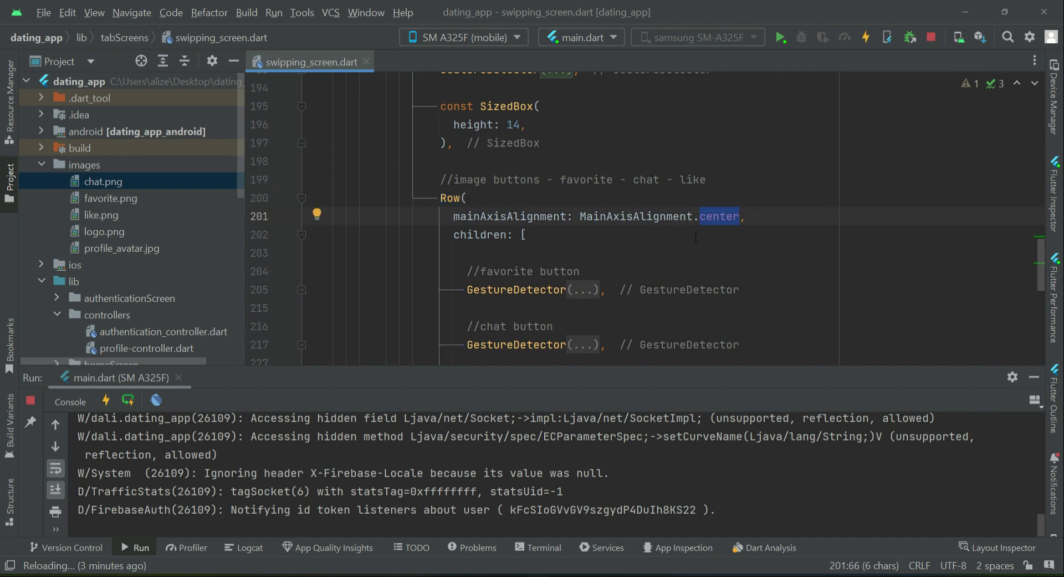
{"action": "type", "text": "spaceEvenly"}
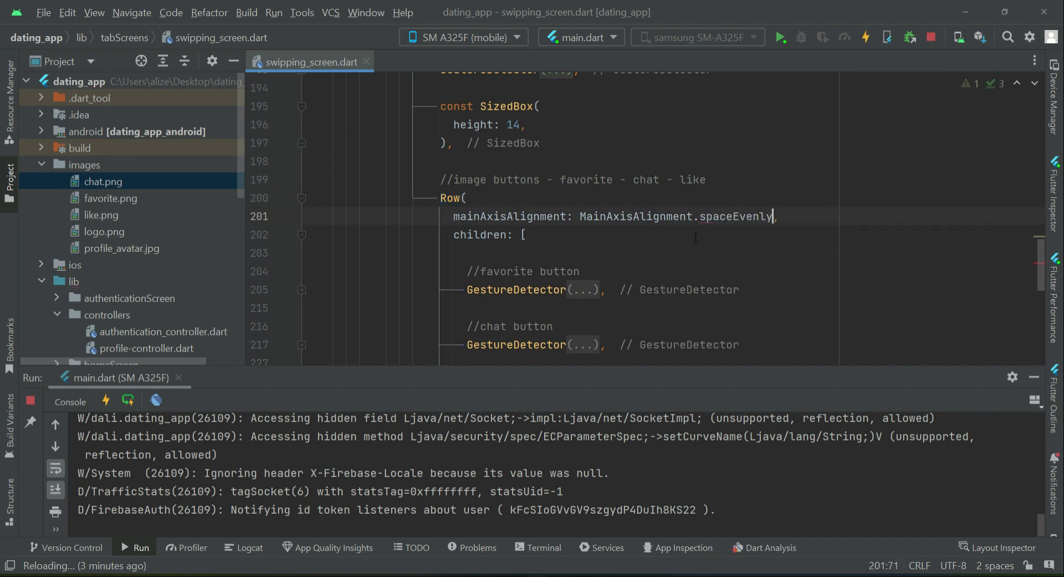
{"action": "left_click", "coordinate": [127, 401]}
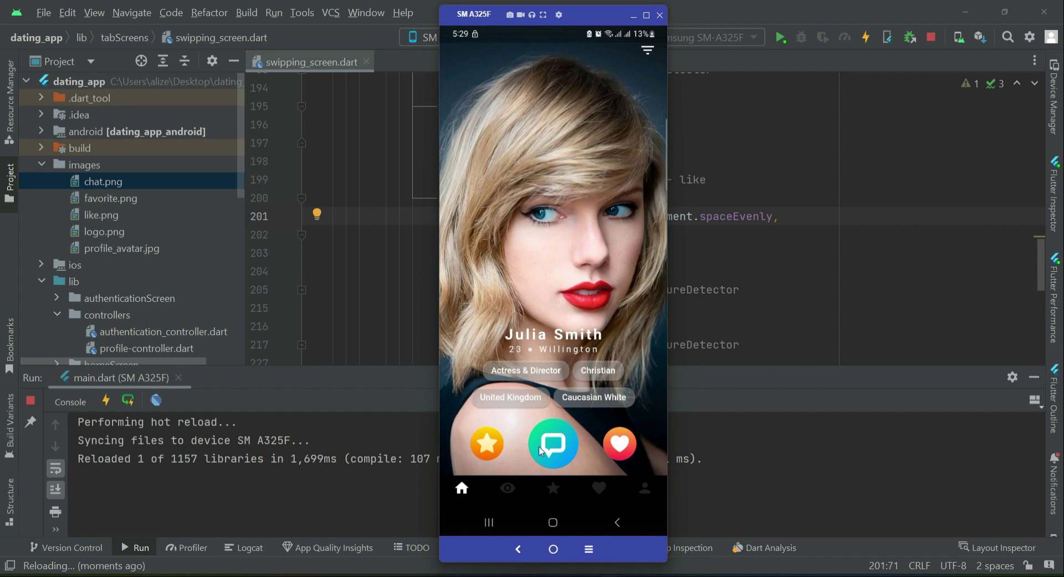
{"action": "mouse_move", "coordinate": [564, 314]}
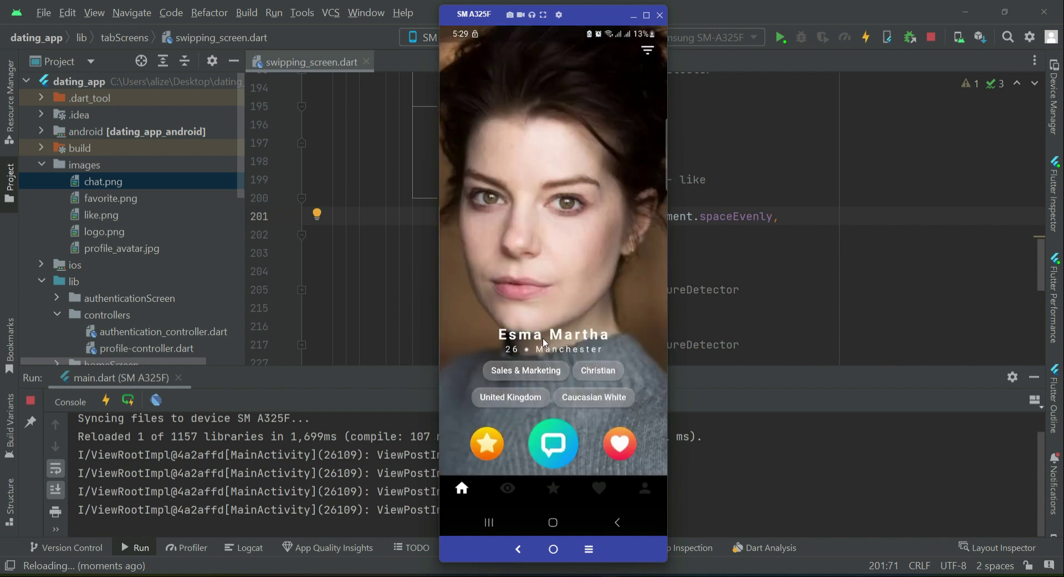
{"action": "mouse_move", "coordinate": [523, 304]}
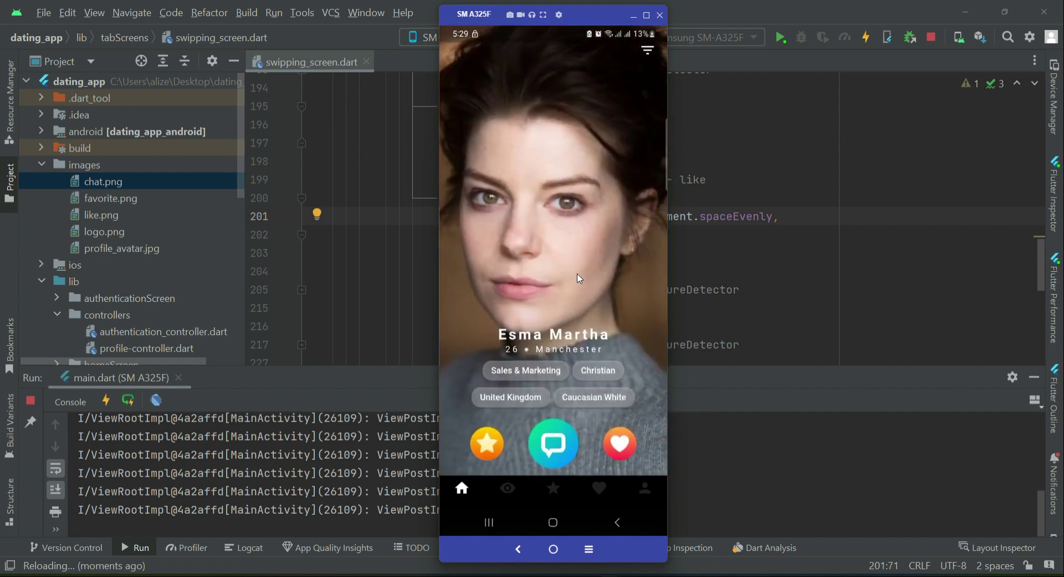
{"action": "mouse_move", "coordinate": [566, 249]}
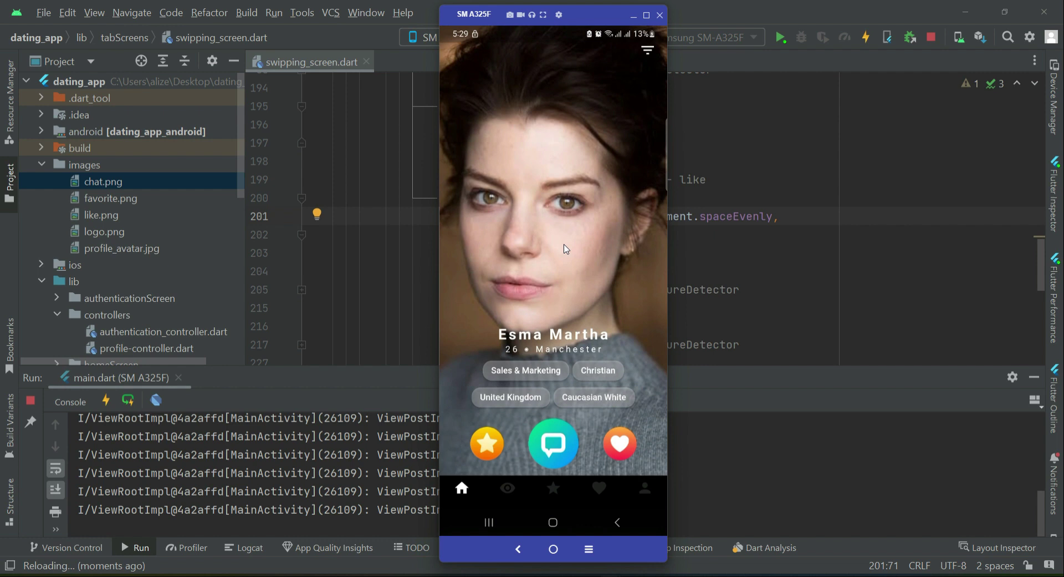